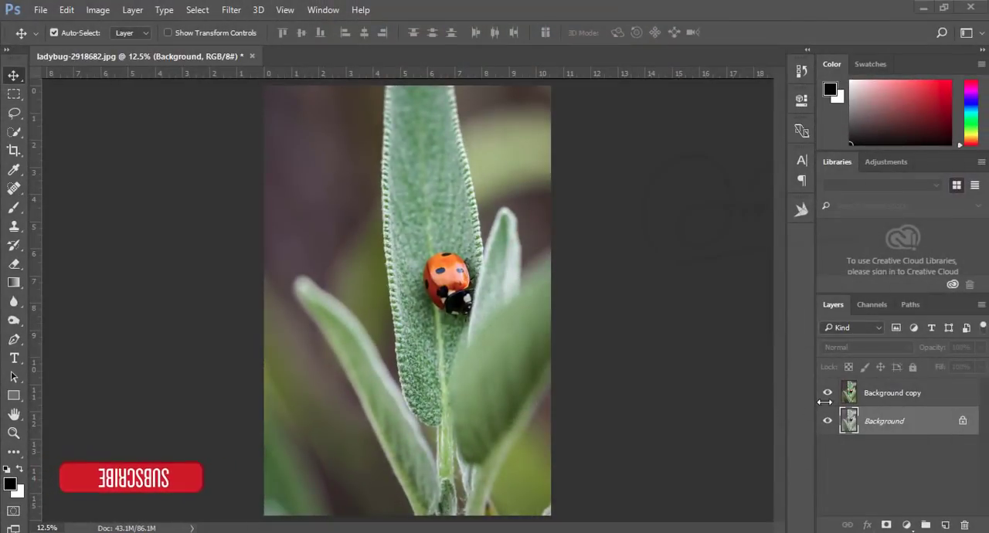
mouse_move(709, 377)
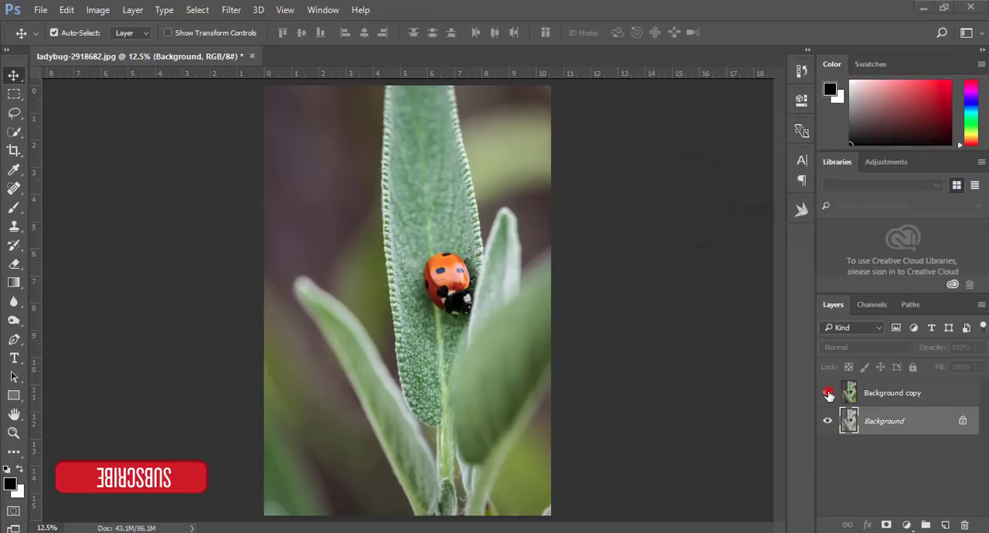
Step: Toggle the vivid Background copy layer's visibility to compare, leaving it hidden over the faded original
click(827, 393)
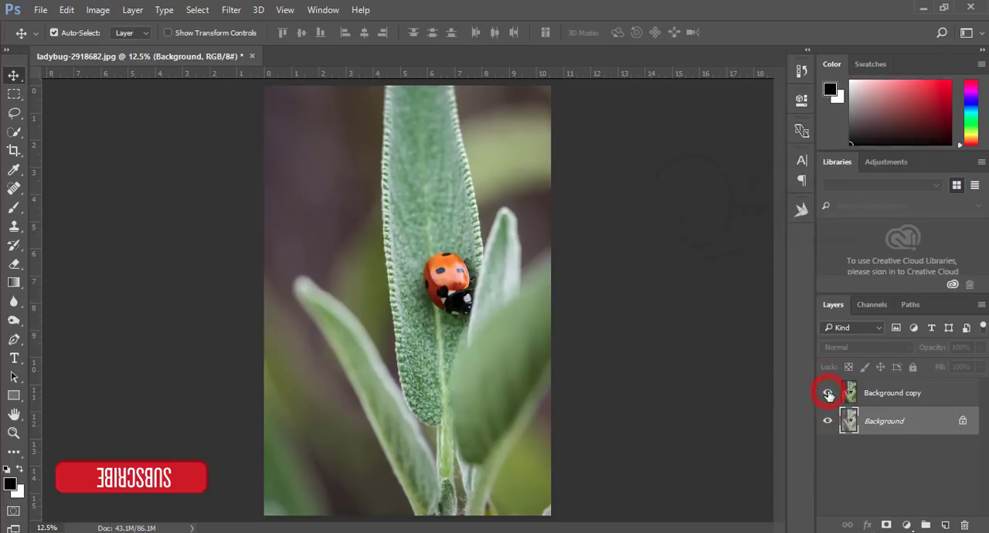
click(827, 393)
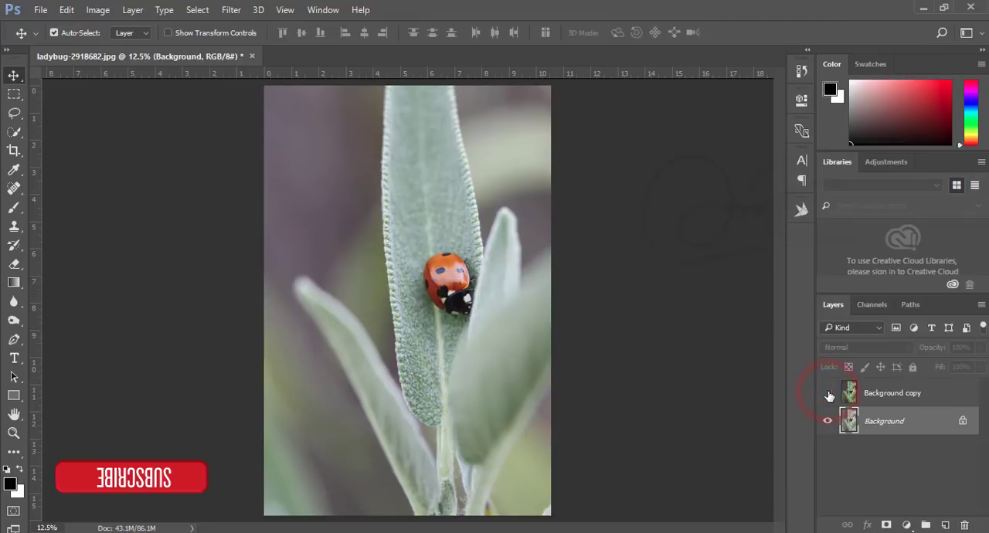
click(827, 392)
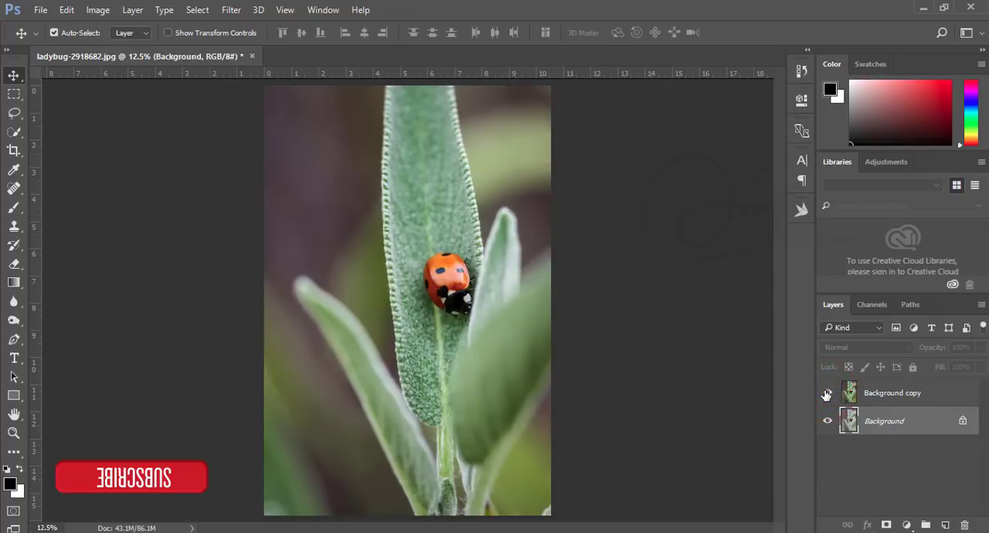
click(827, 392)
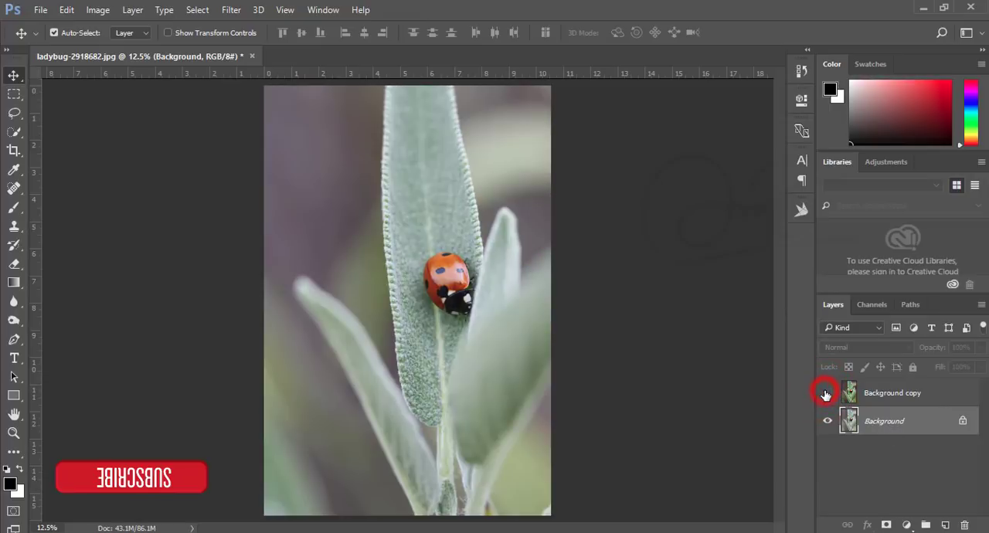
click(827, 393)
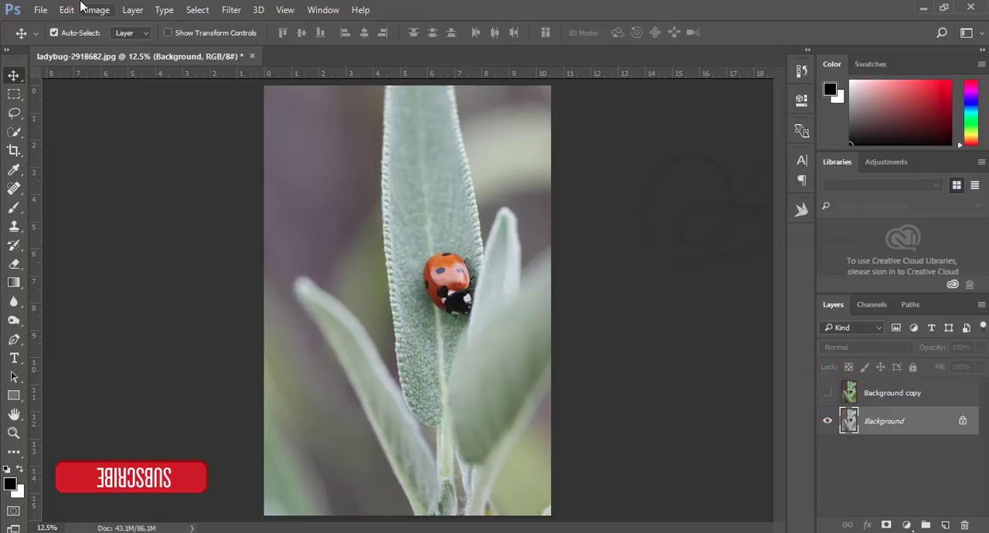
Step: Preview the original ladybug photo file in the file browser and return to the image
click(40, 10)
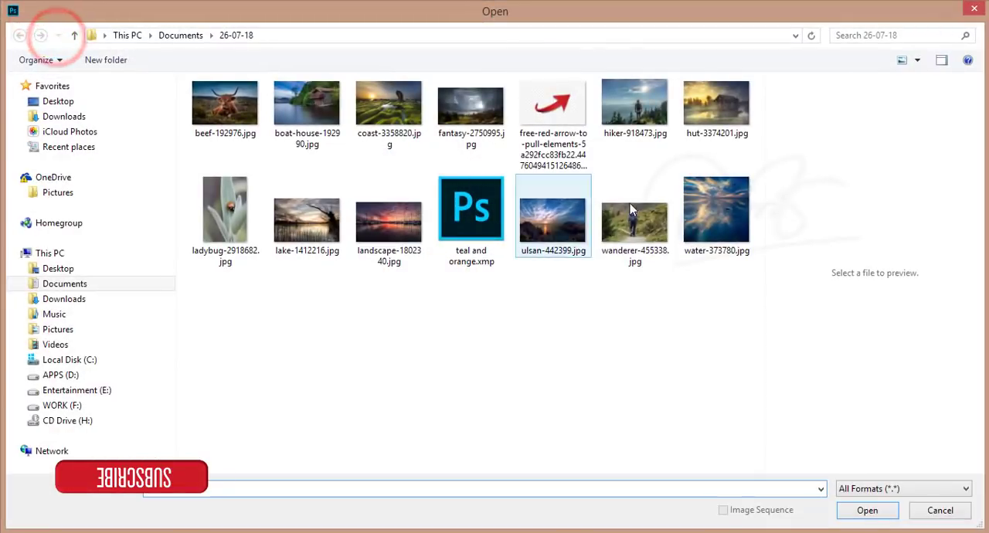
click(225, 209)
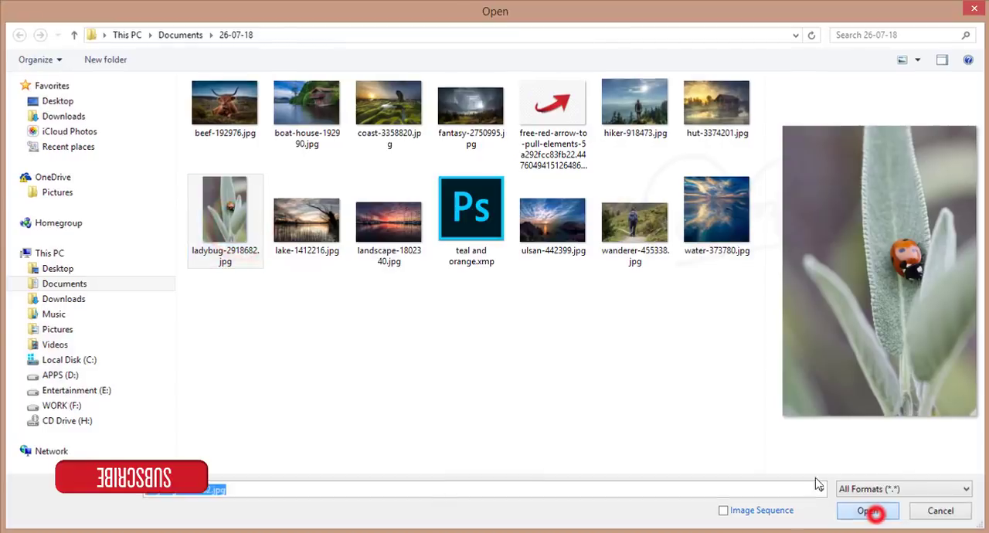
click(866, 511)
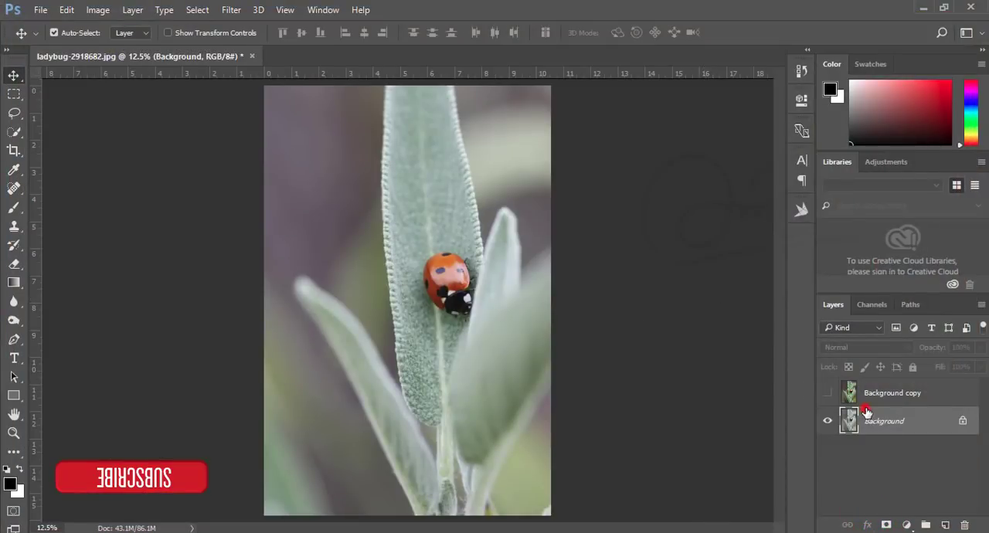
Step: Duplicate the faded Background layer with Ctrl+J into Background copy 2
click(892, 393)
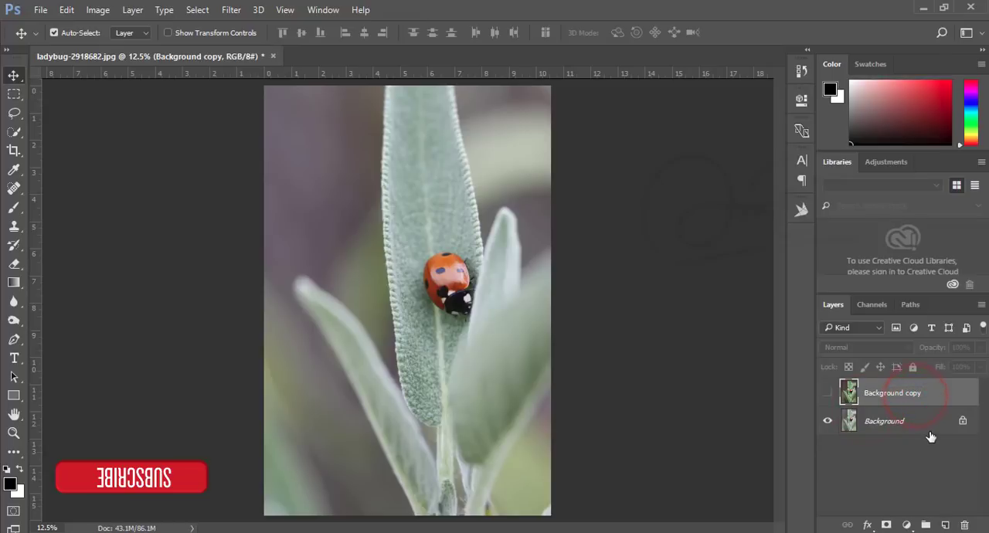
click(884, 420)
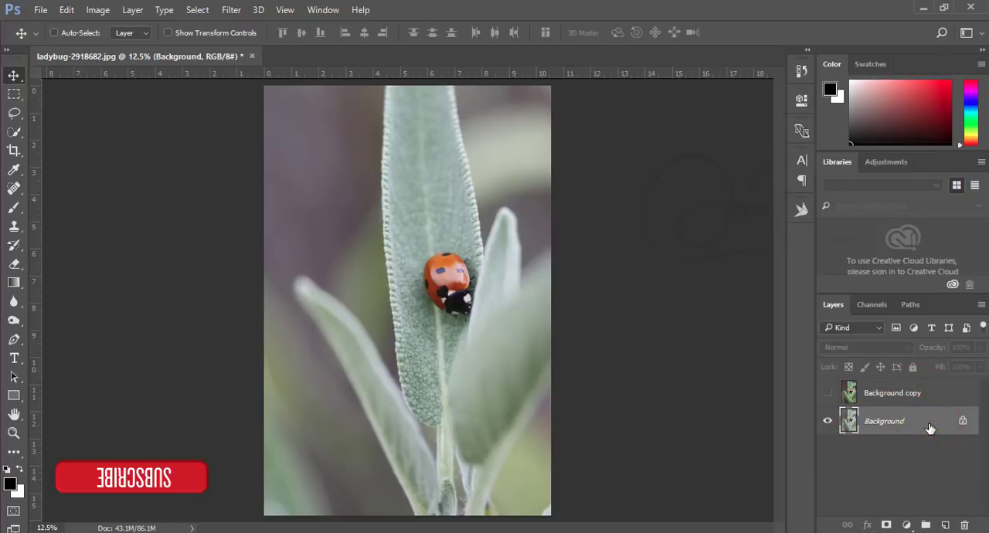
key(ctrl+j)
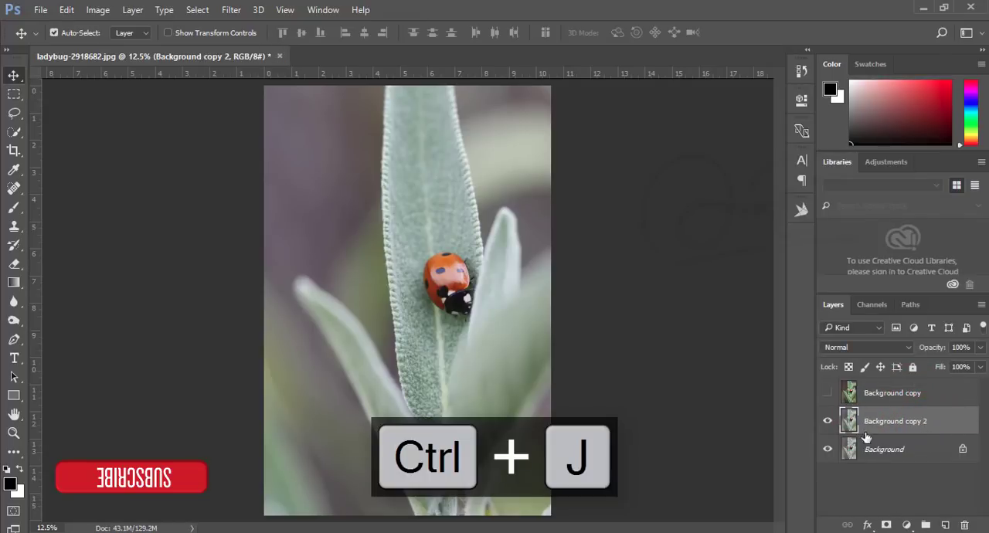
Step: Launch the Camera Raw Filter on the duplicated layer
click(231, 9)
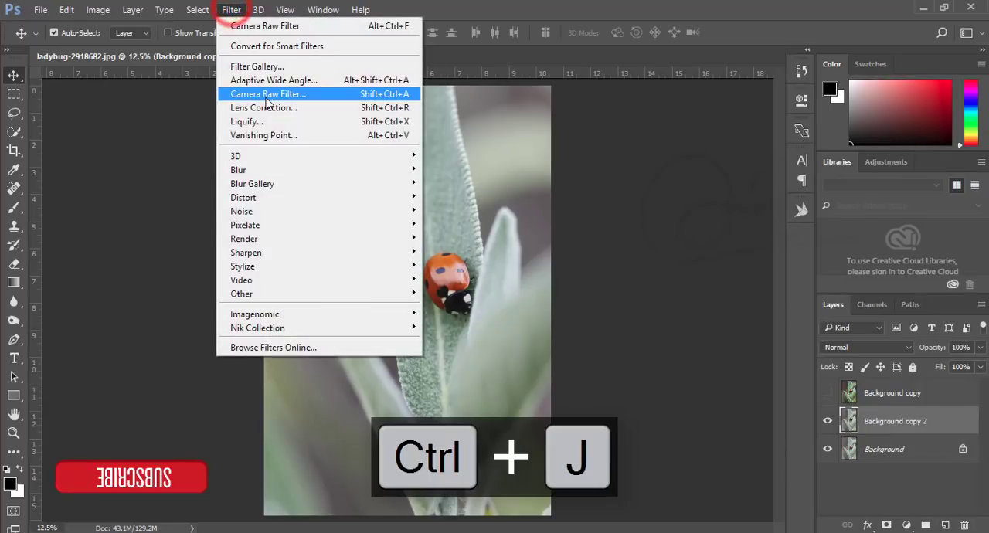
click(268, 94)
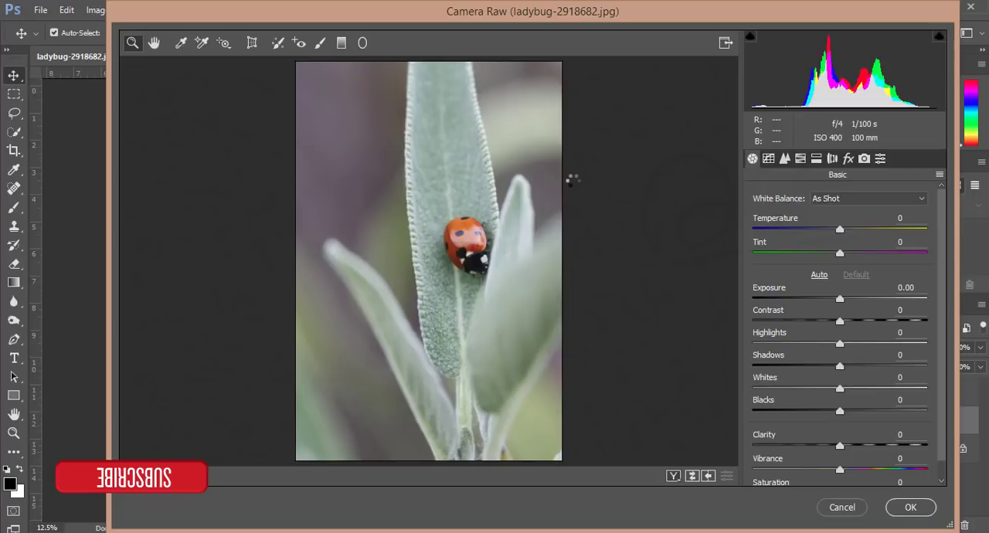
mouse_move(672, 233)
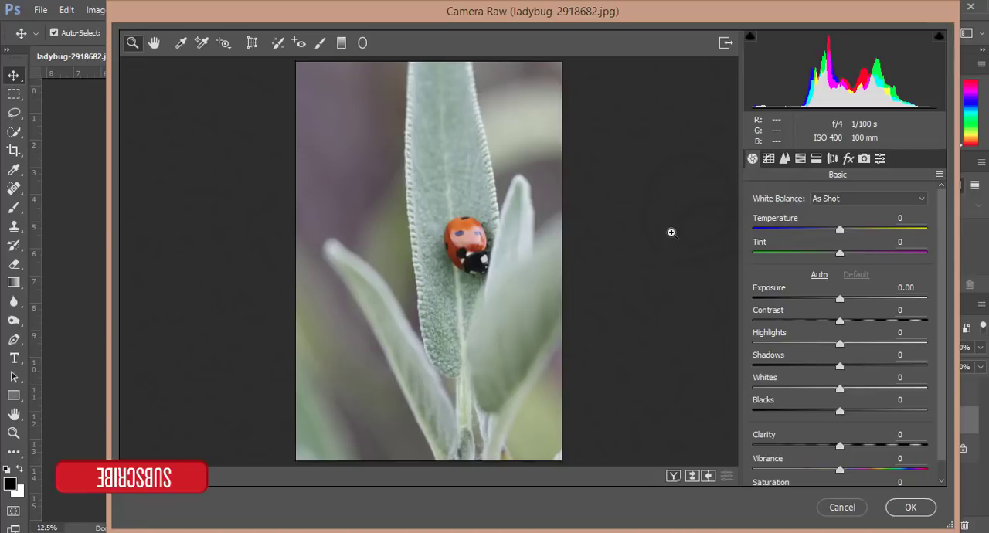
mouse_move(915, 166)
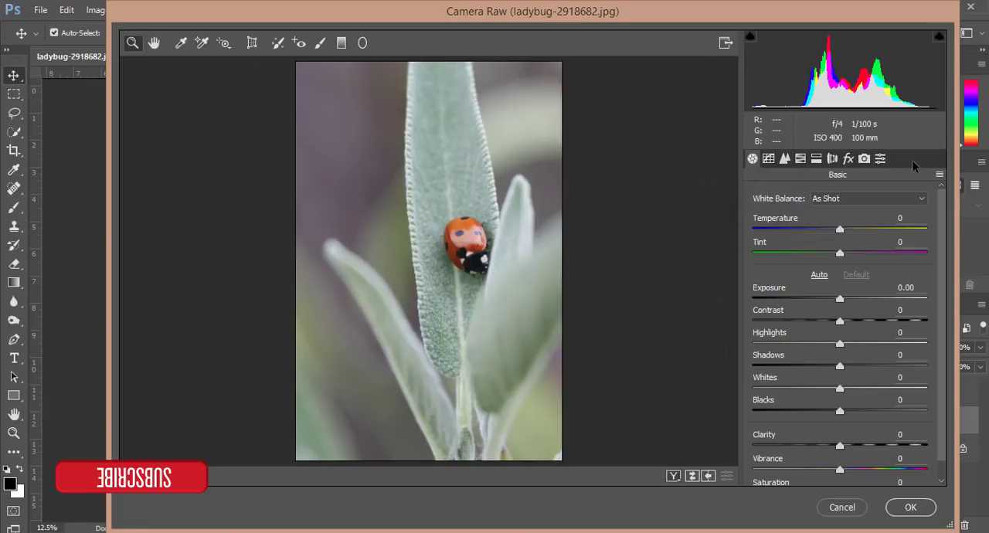
Step: Browse the Tone Curve, Split Toning, HSL and Effects panels, ending on Effects
click(768, 158)
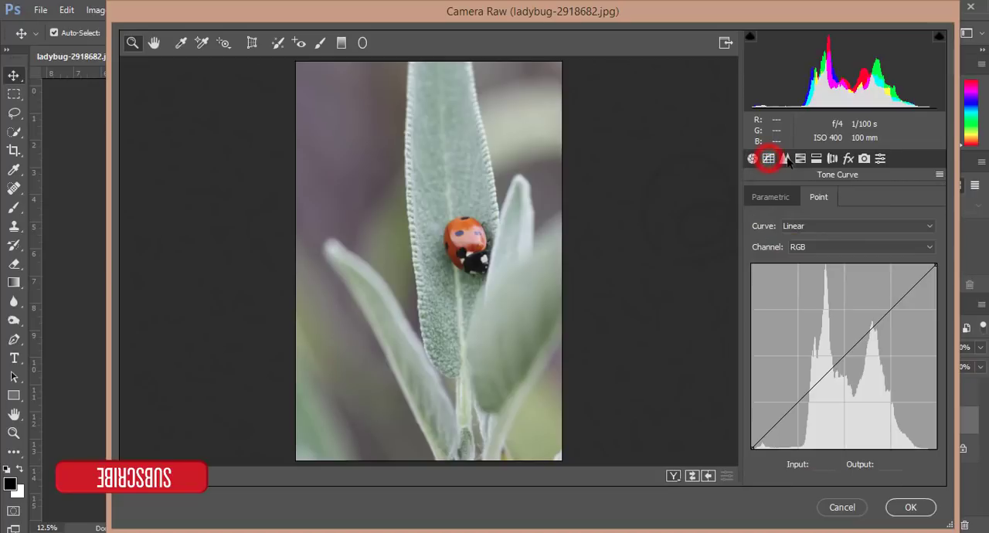
click(815, 158)
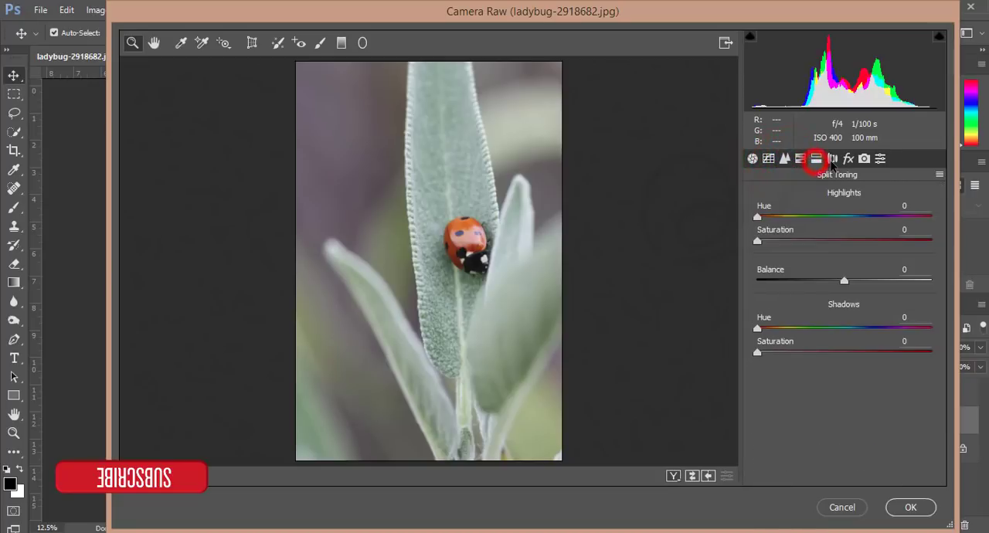
click(799, 158)
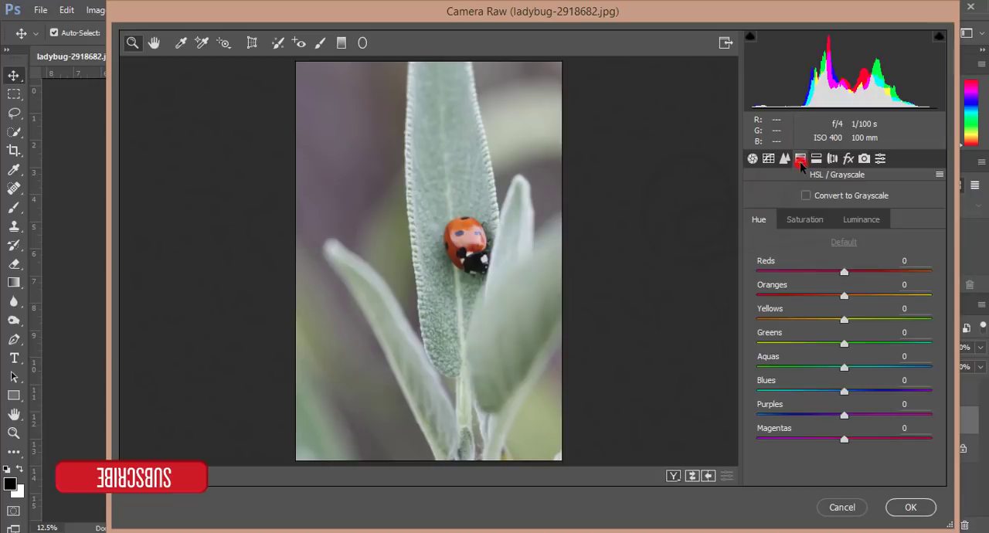
click(848, 159)
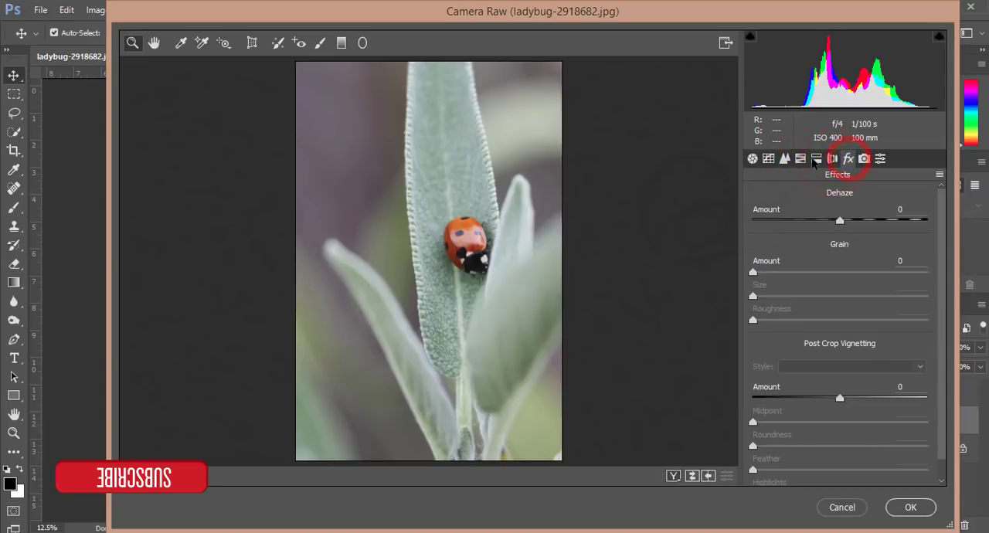
click(816, 158)
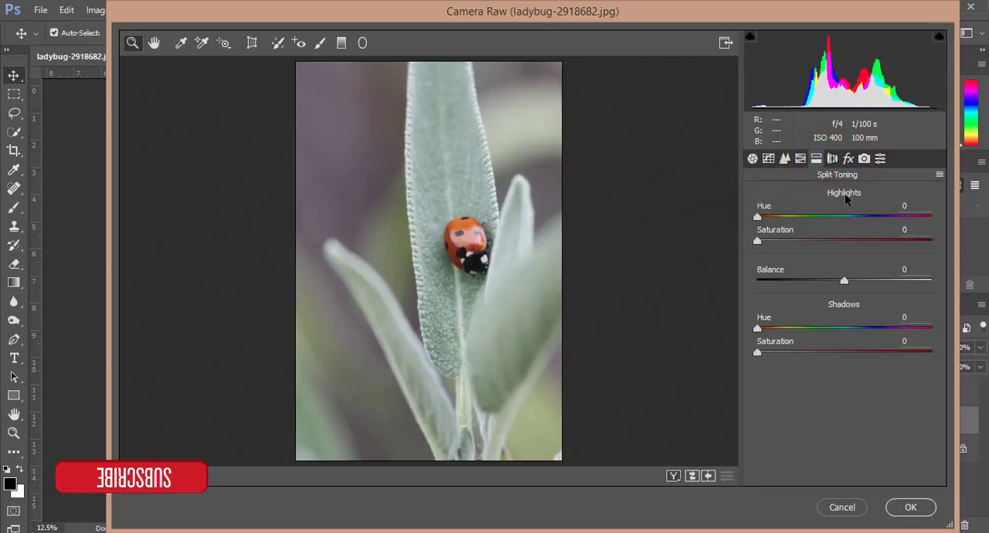
click(848, 159)
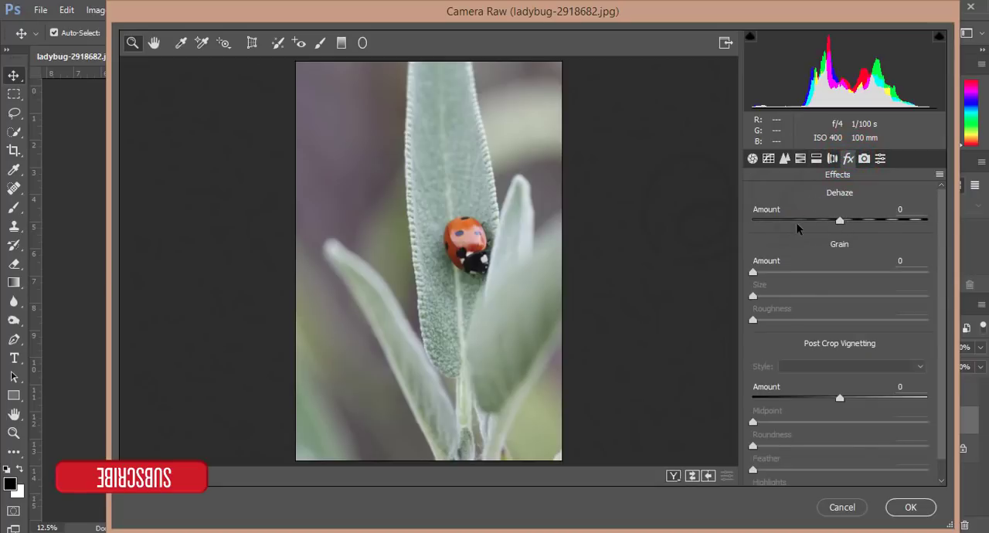
Step: Raise Dehaze to about +12 in the Effects panel
drag(840, 220, 847, 220)
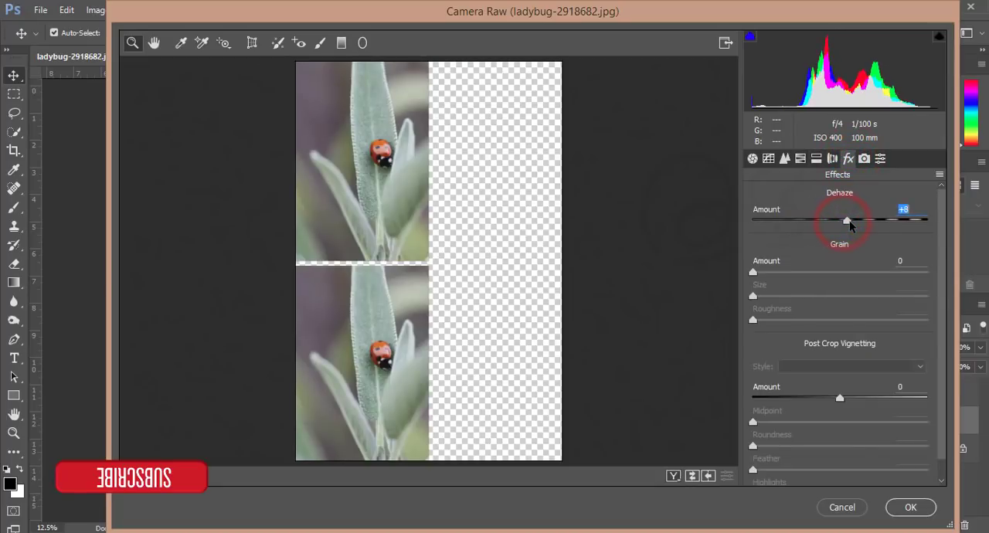
drag(847, 222, 854, 222)
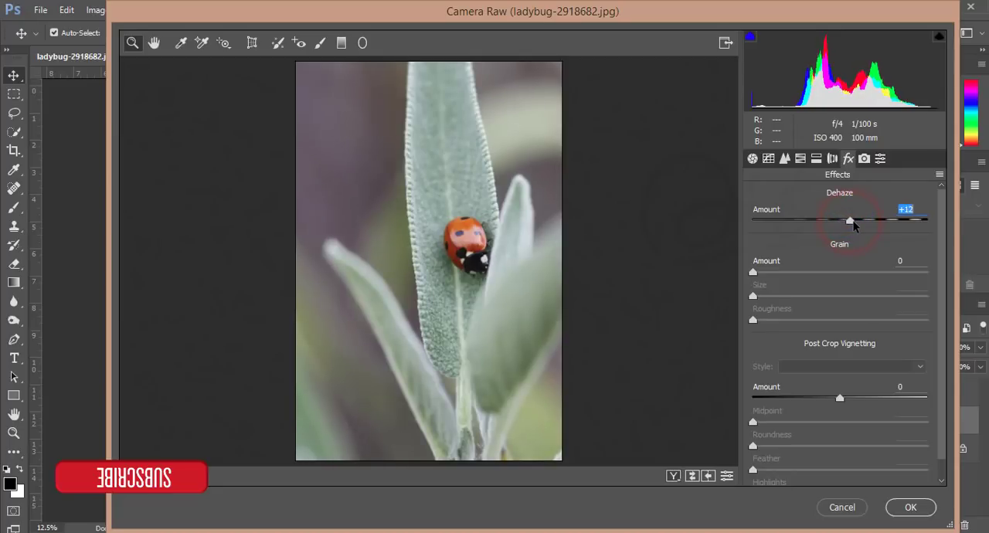
click(751, 158)
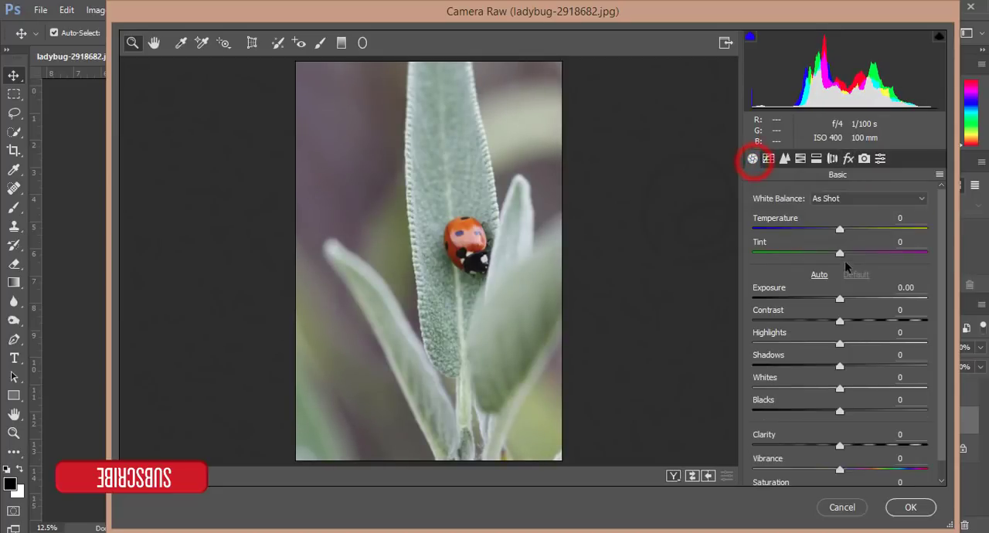
Step: In Basic, lower Exposure to -0.05, warm Temperature +4 and shift Tint +8 toward magenta
drag(840, 299, 838, 299)
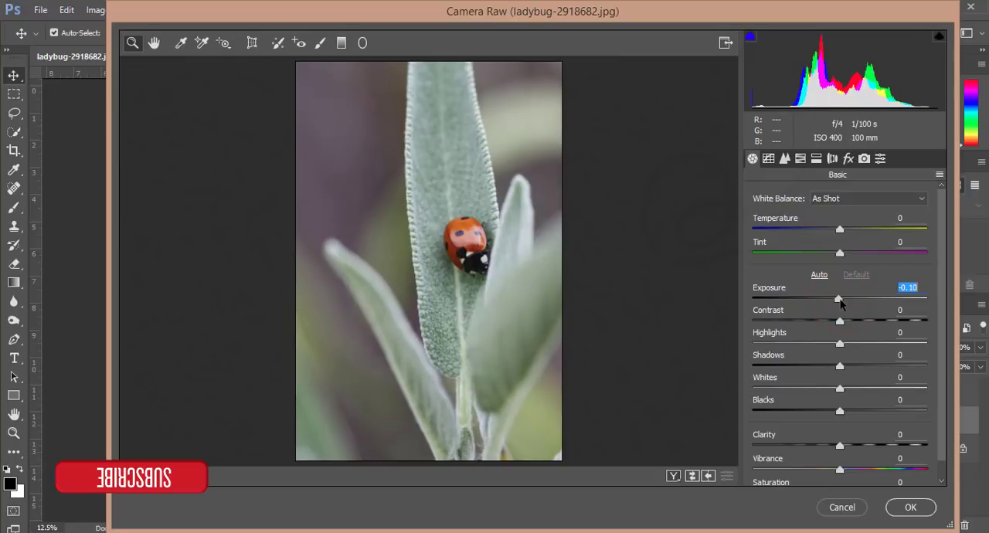
drag(839, 299, 842, 299)
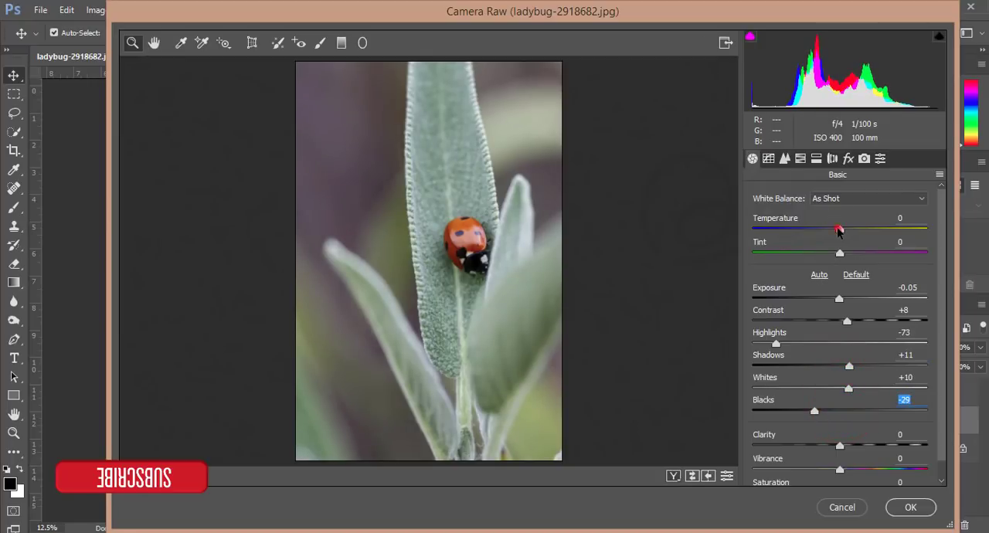
drag(838, 229, 847, 229)
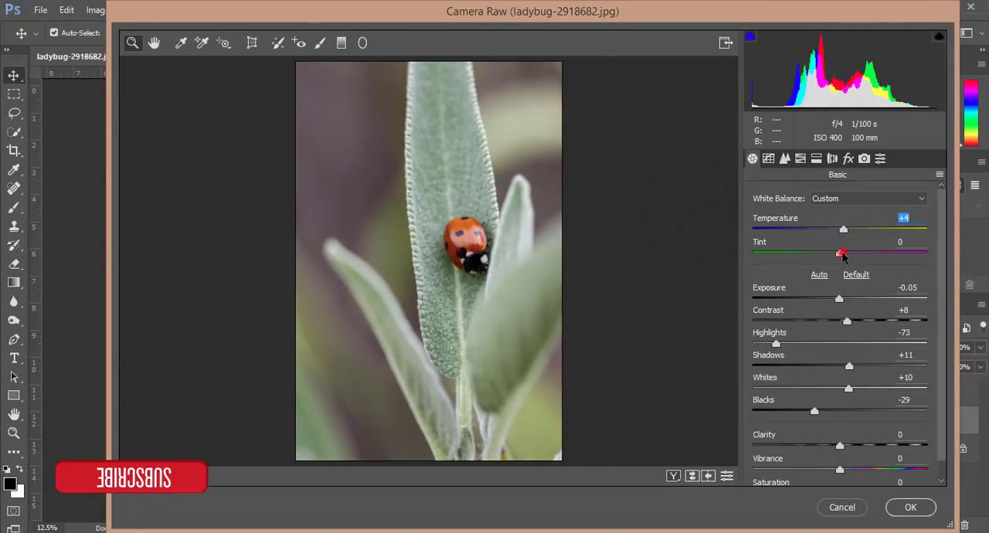
drag(840, 253, 848, 253)
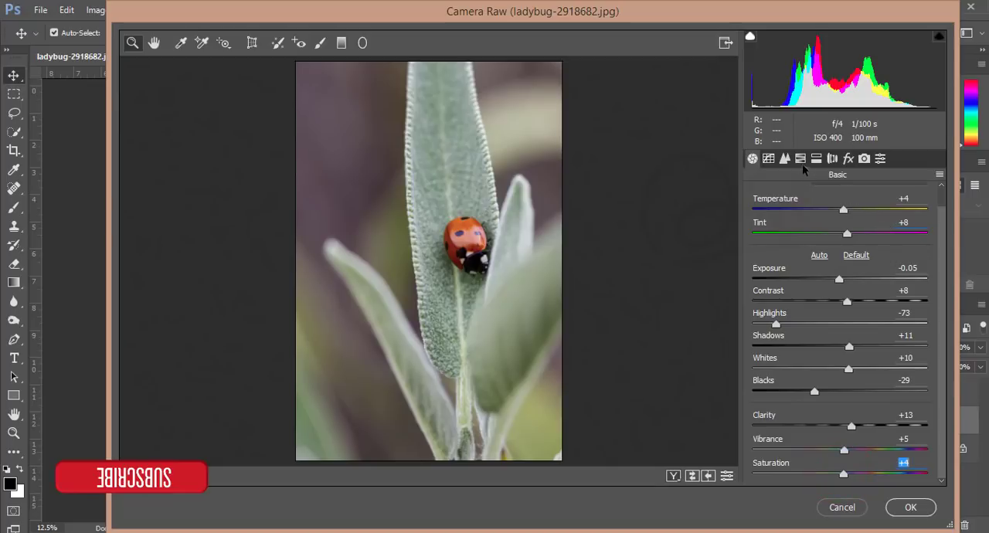
Step: In Detail, set Sharpening Amount 37 with Luminance 31 and Color 17 noise reduction
click(784, 158)
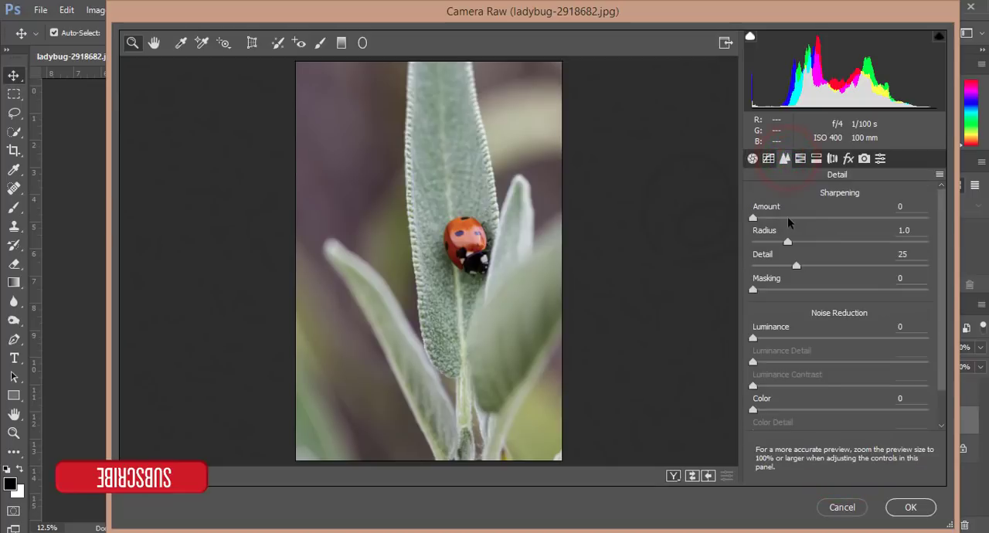
drag(753, 217, 796, 217)
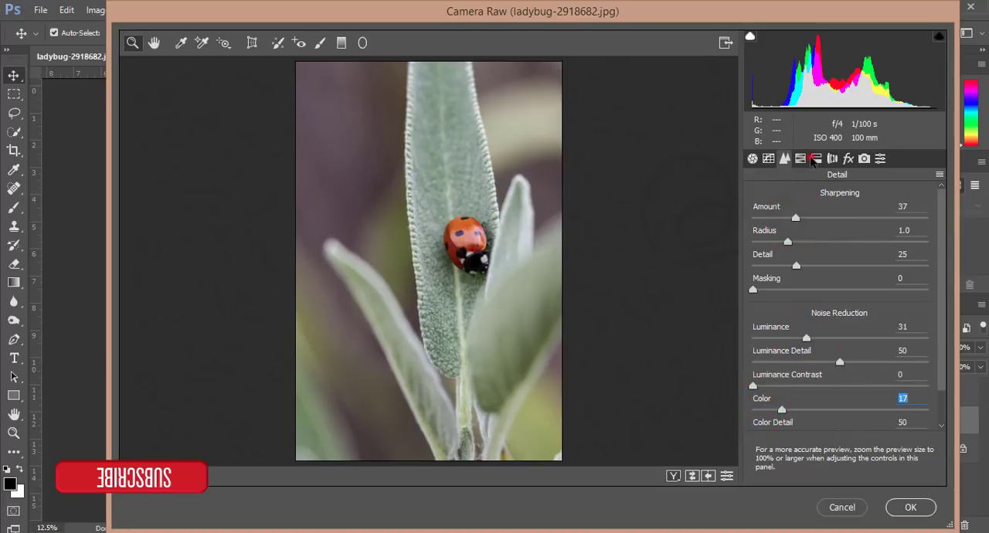
click(815, 158)
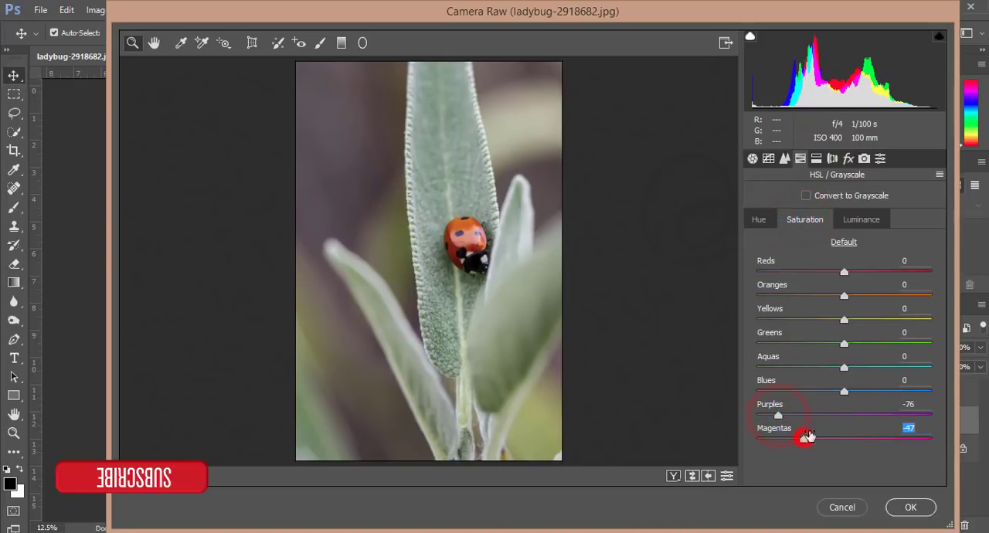
Step: In HSL set Greens Saturation +63, brighten Oranges +9 luminance and shift Purples hue -19
click(860, 220)
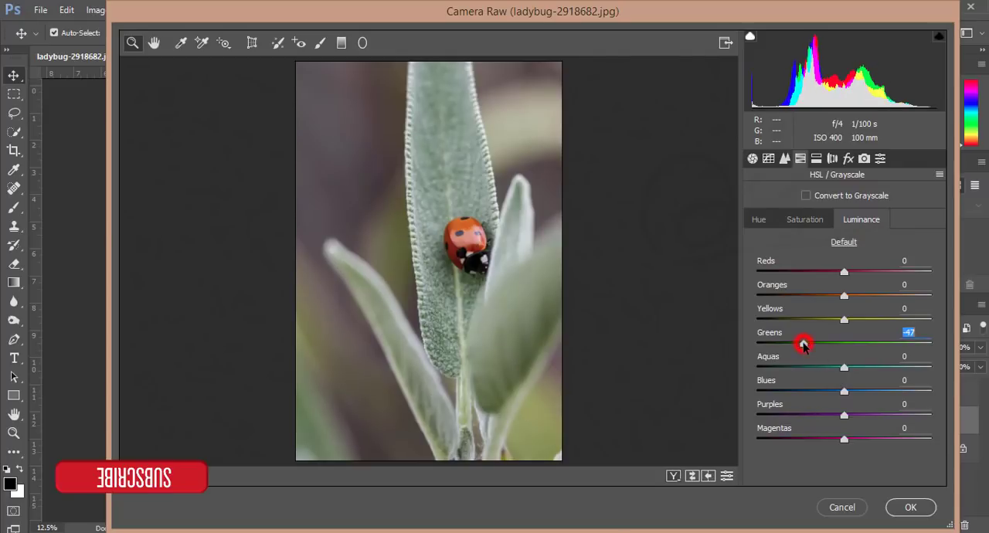
click(804, 218)
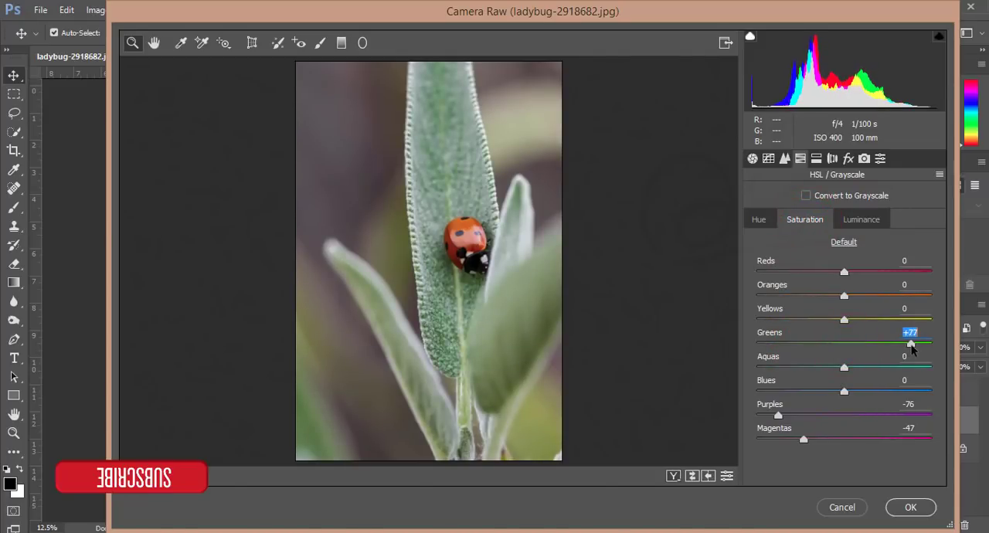
drag(910, 343, 900, 343)
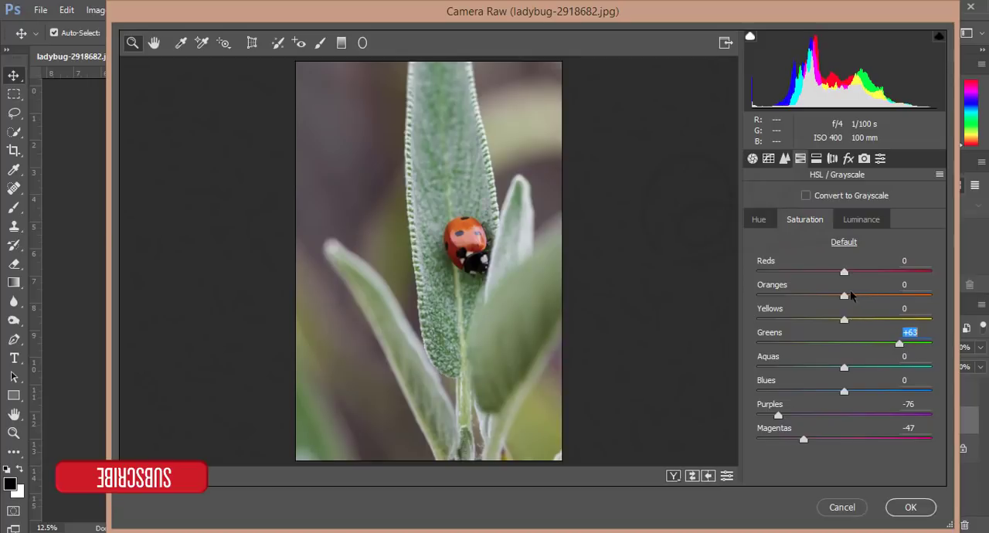
click(861, 219)
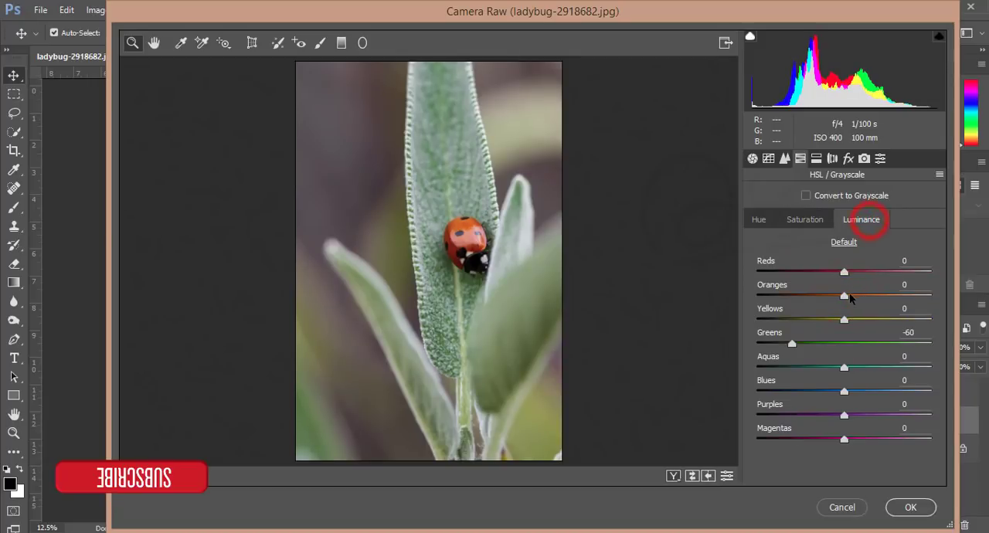
drag(844, 271, 847, 272)
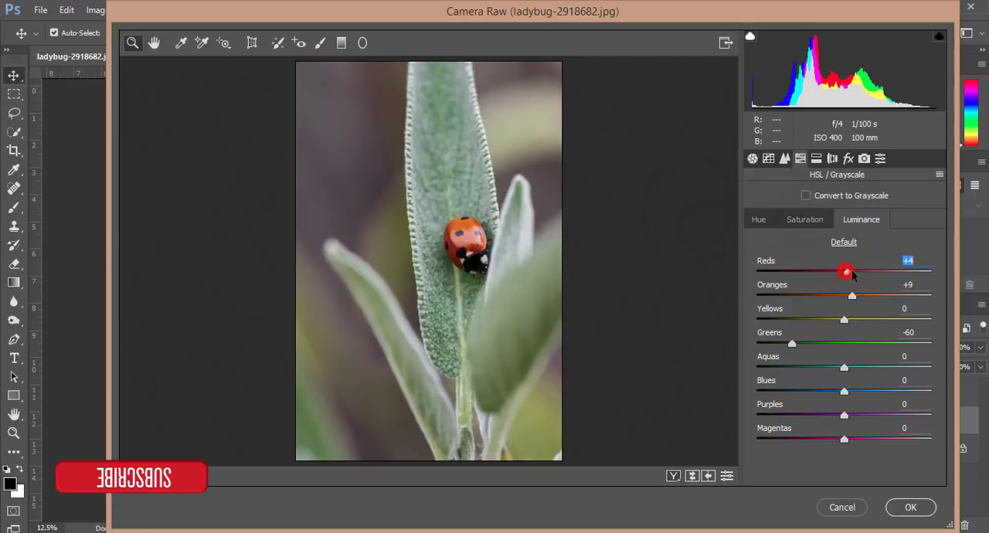
click(757, 220)
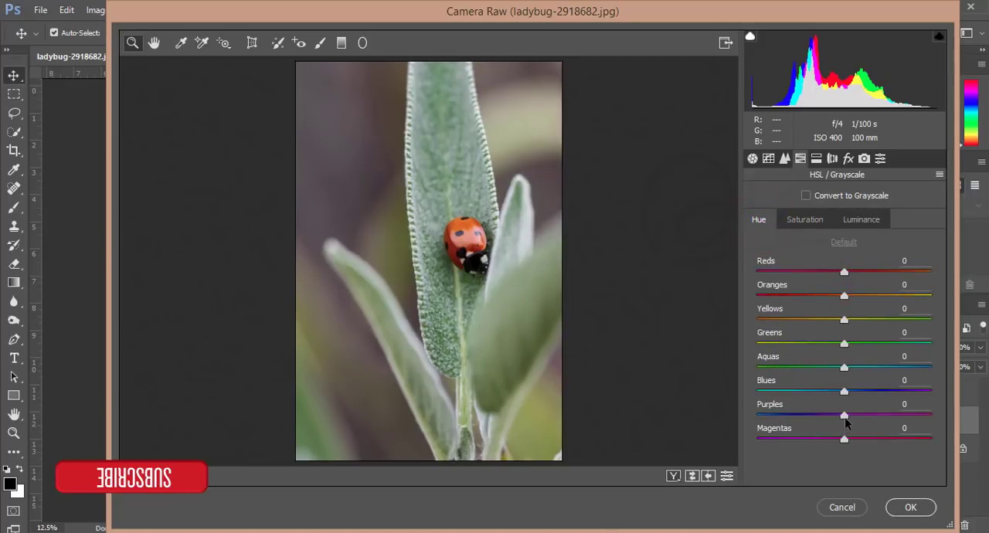
drag(844, 415, 827, 415)
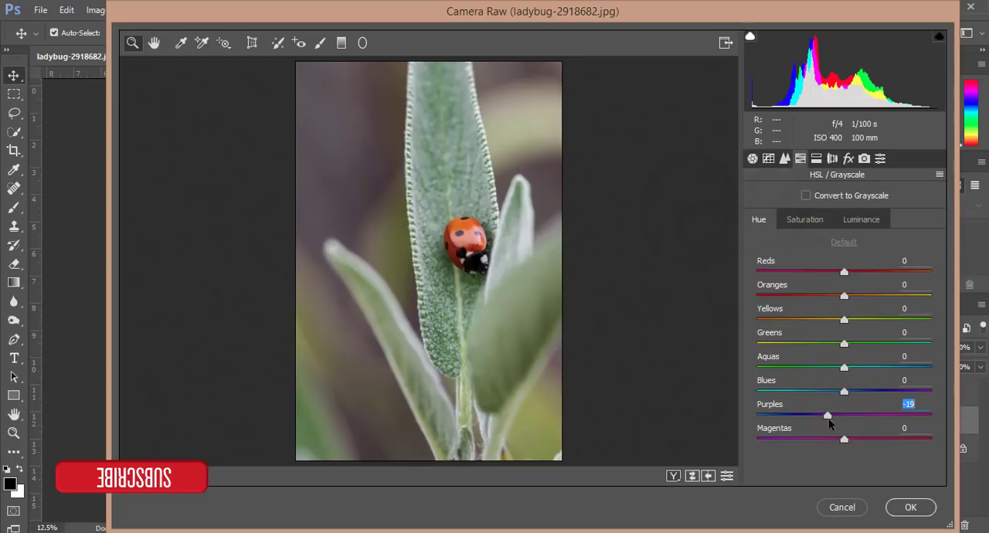
Step: In Camera Calibration set Red Hue +10, Green Hue +18/Sat +6, Blue Hue +28/Sat +17
drag(828, 415, 832, 415)
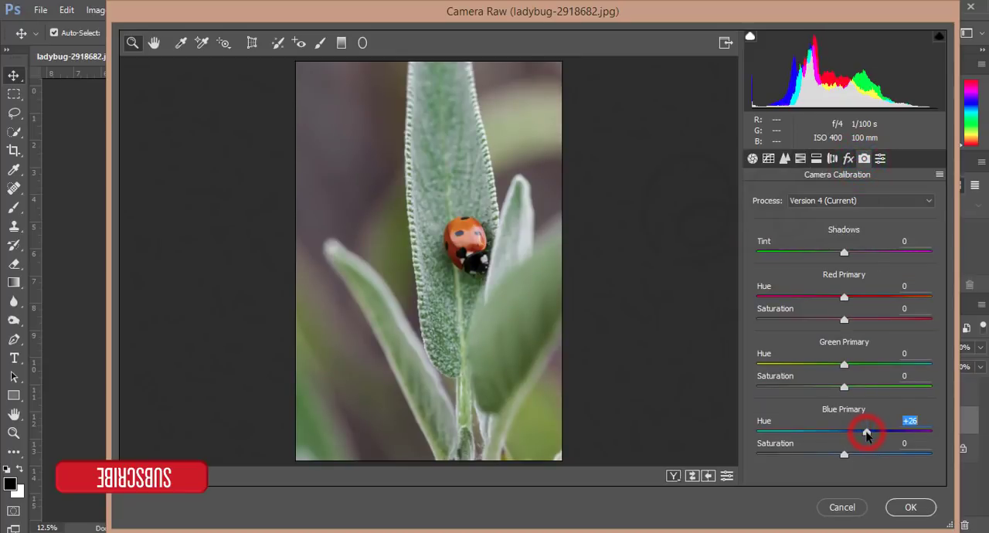
drag(863, 433, 867, 433)
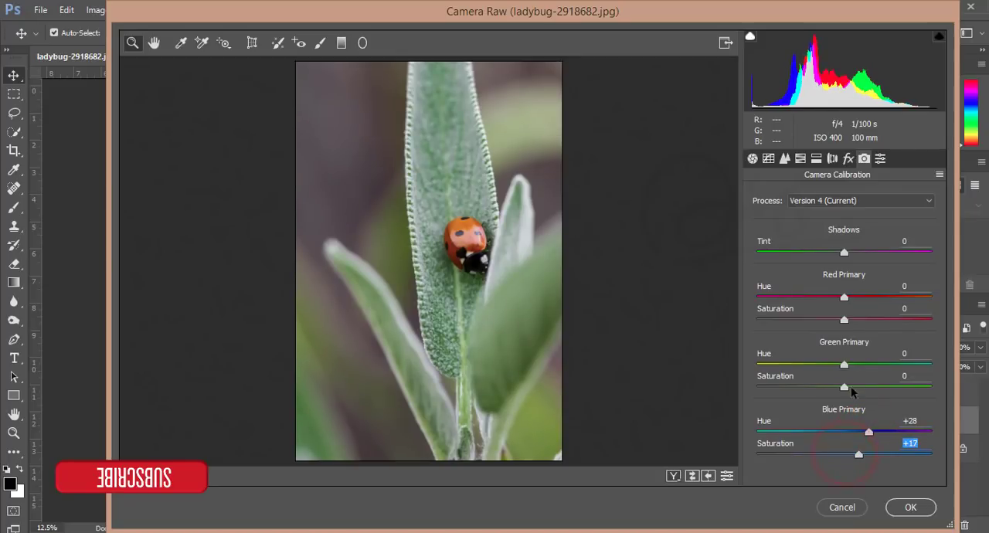
drag(844, 365, 861, 365)
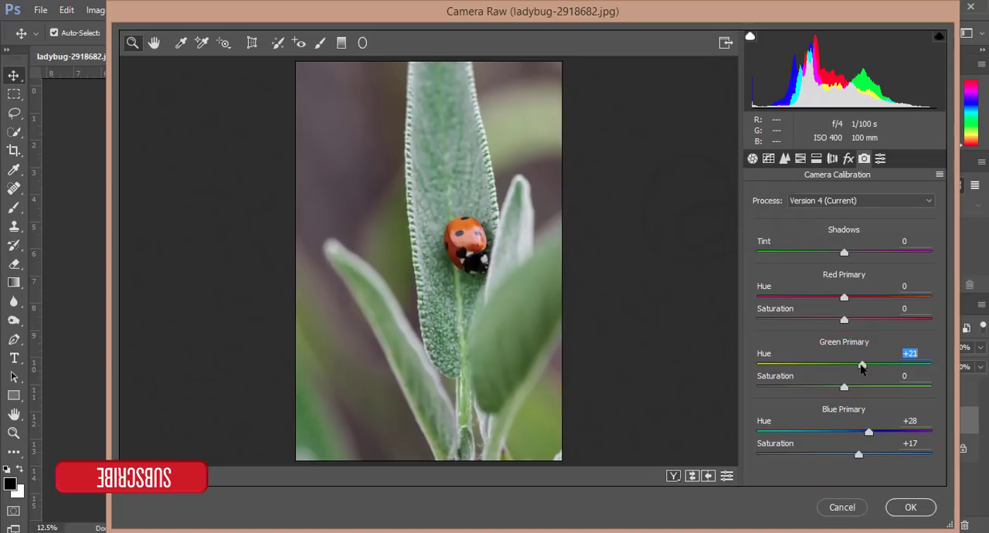
drag(844, 299, 849, 299)
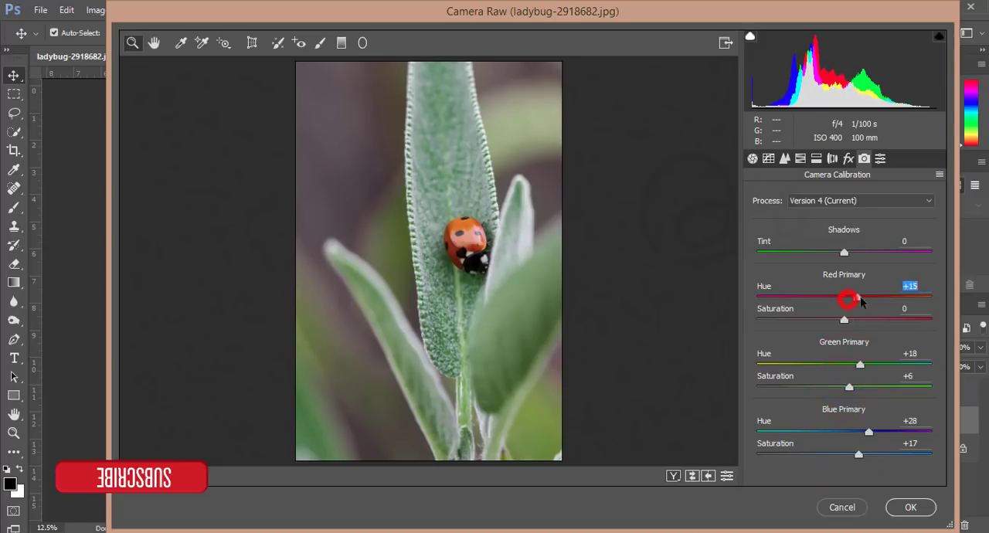
drag(848, 299, 844, 299)
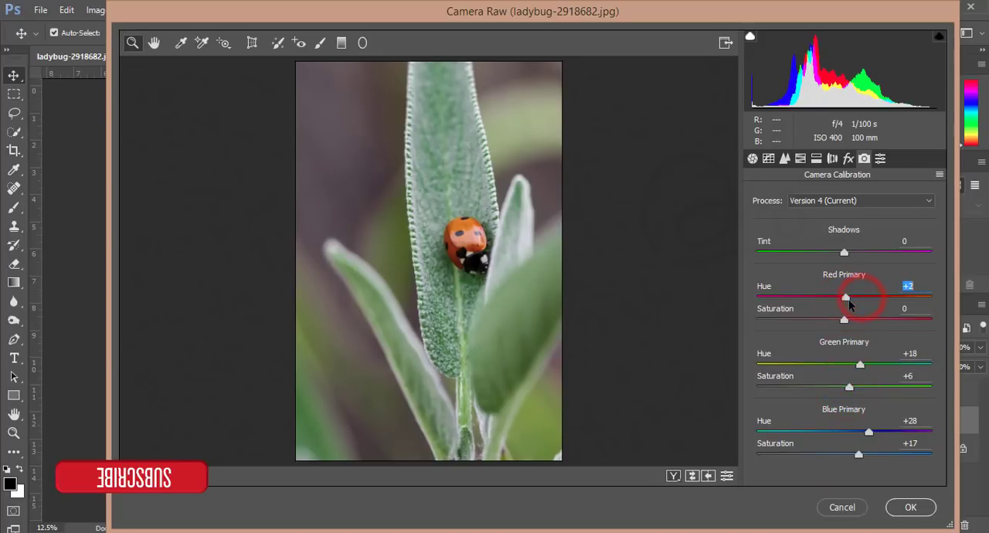
drag(844, 297, 853, 298)
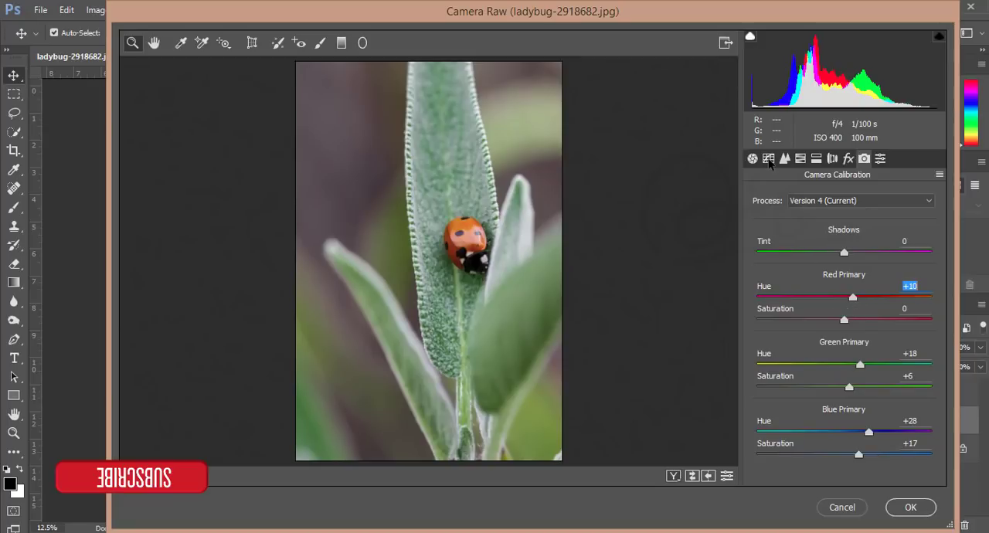
click(832, 159)
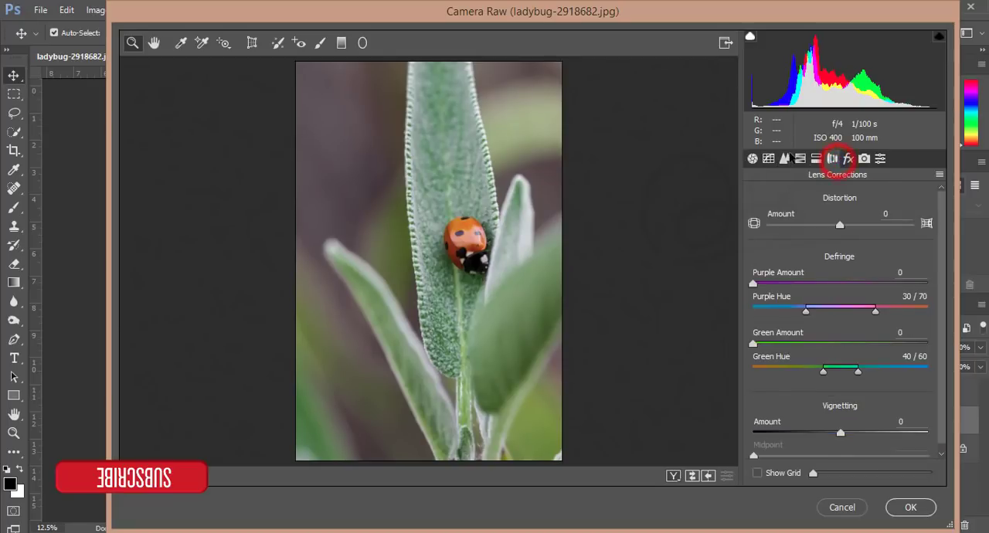
Step: In Split Toning tint the shadows with Hue 71 at Saturation 12
click(801, 159)
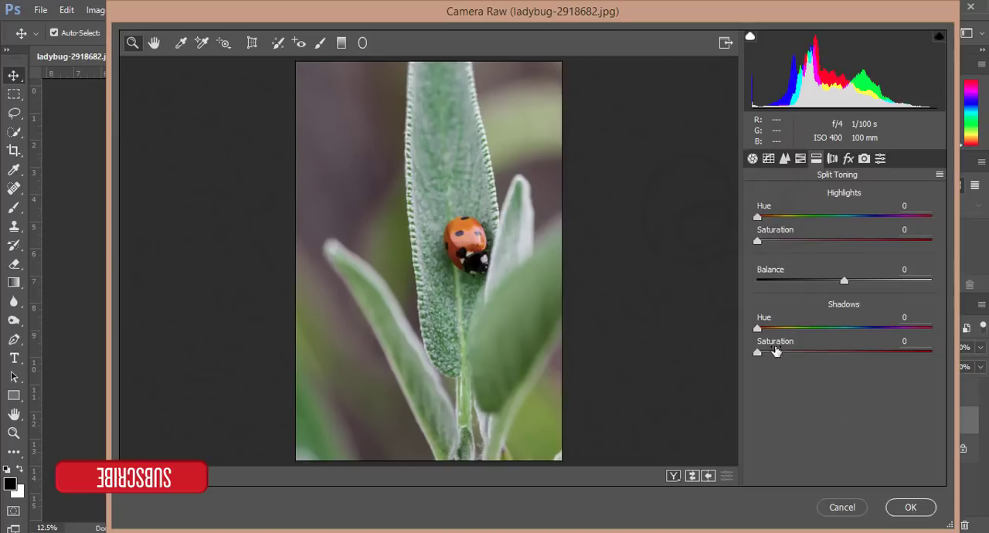
drag(757, 328, 811, 328)
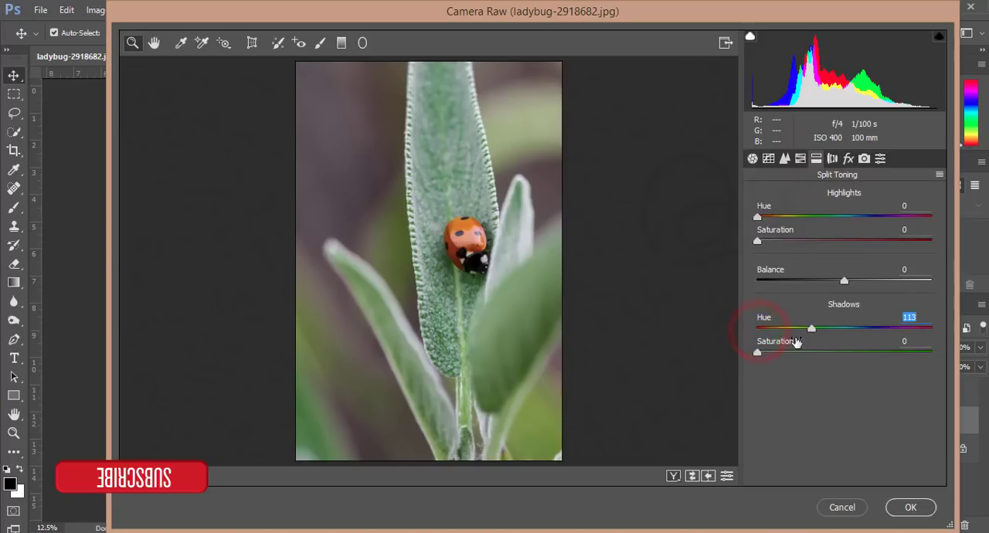
drag(757, 352, 812, 352)
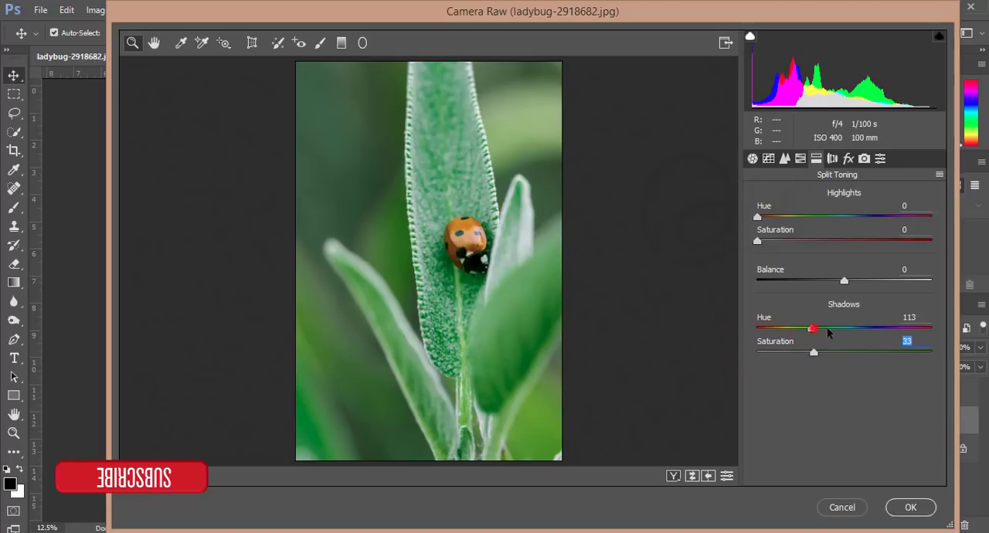
drag(812, 328, 795, 328)
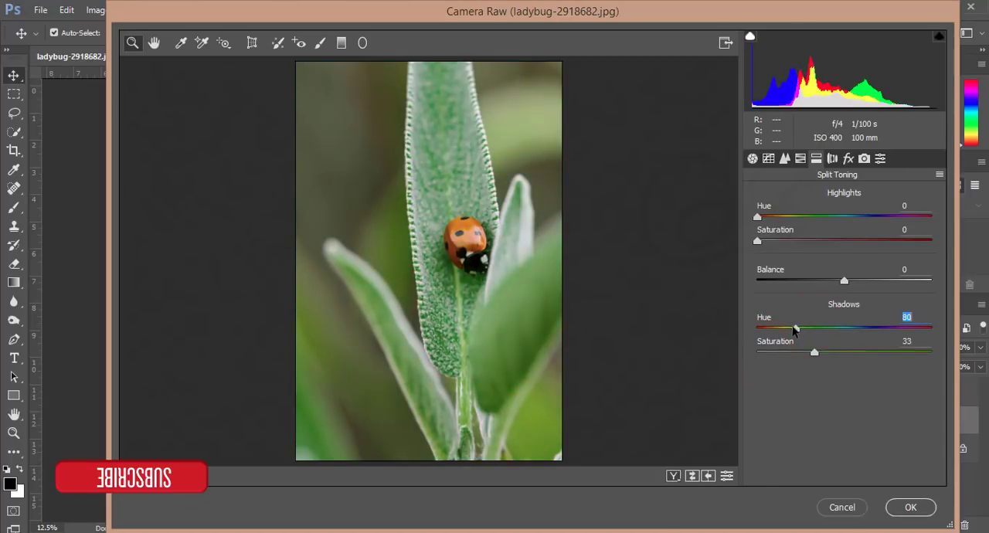
drag(796, 328, 903, 328)
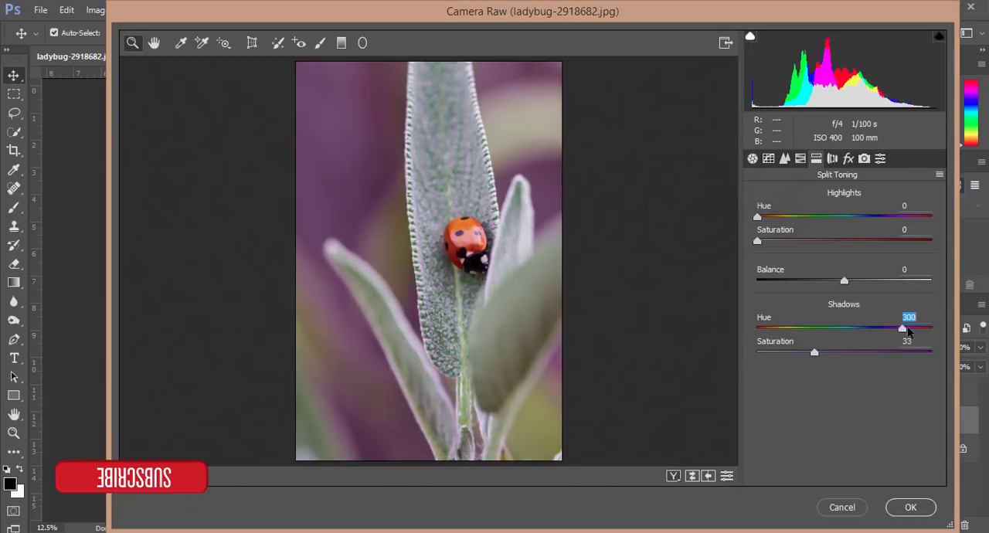
drag(904, 327, 791, 327)
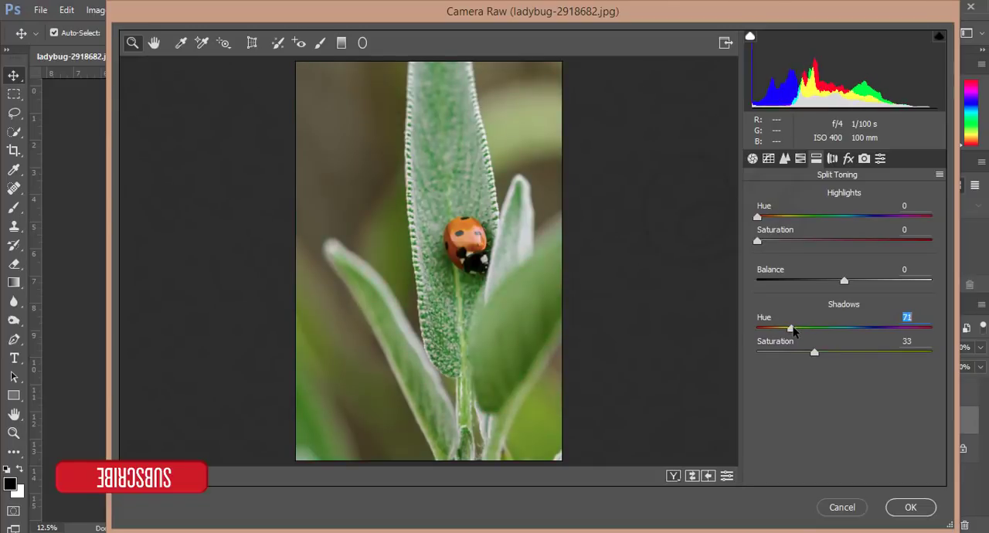
drag(813, 352, 786, 352)
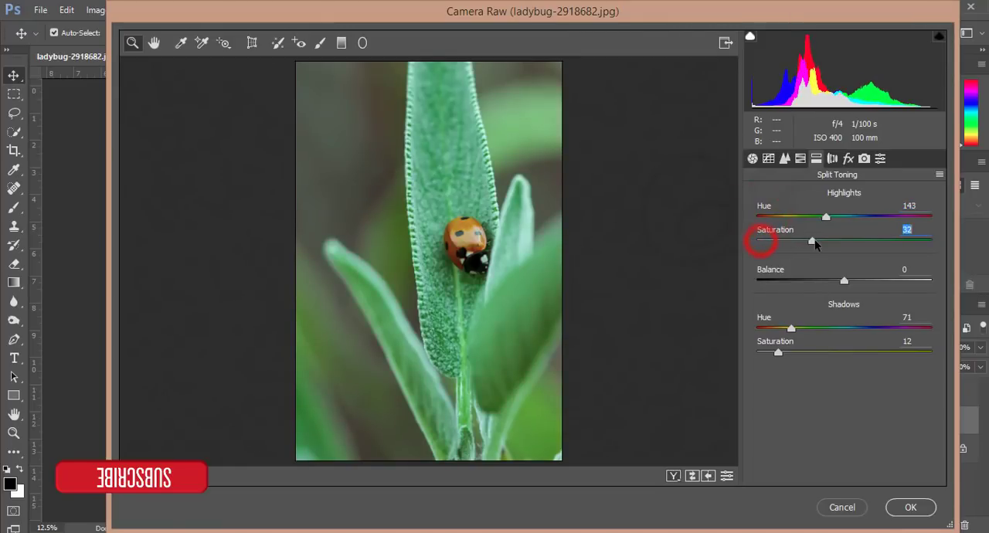
Step: Set Highlights Hue 42 with Saturation 0 and Balance +28
drag(826, 217, 925, 216)
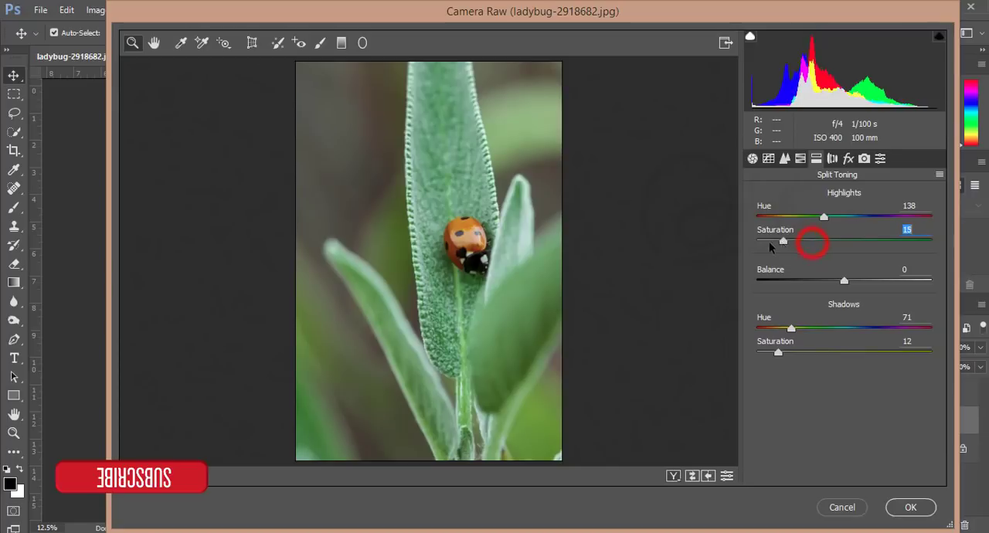
drag(823, 217, 795, 217)
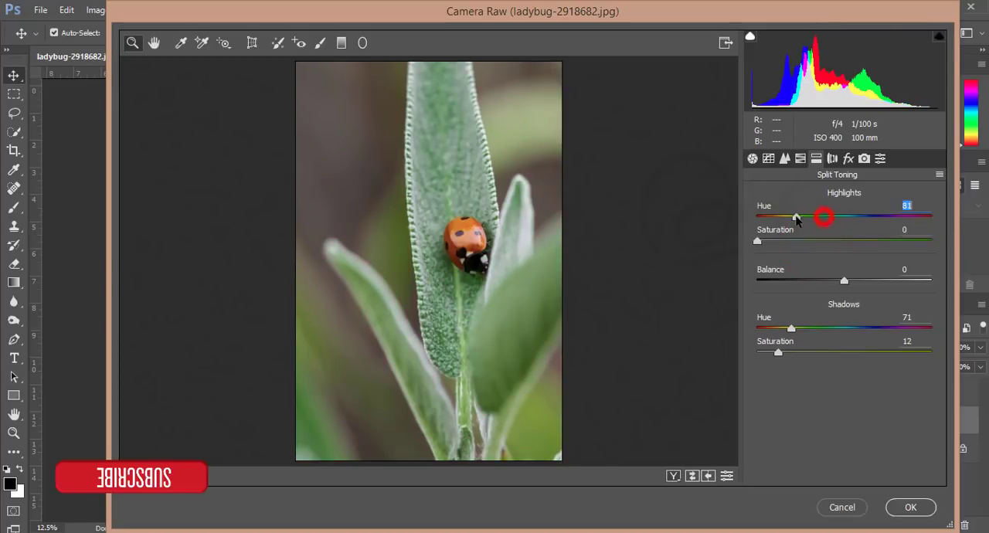
drag(822, 217, 779, 217)
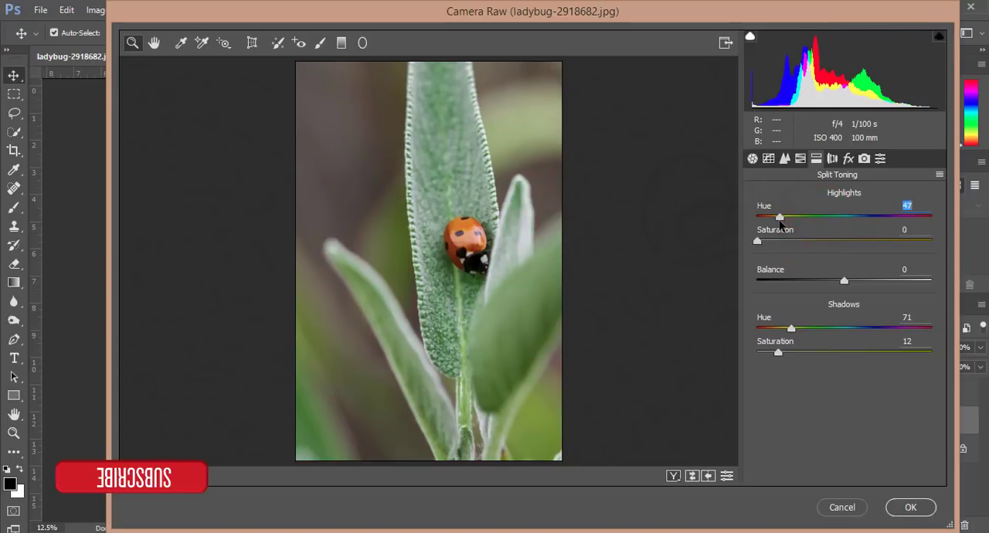
drag(845, 280, 804, 280)
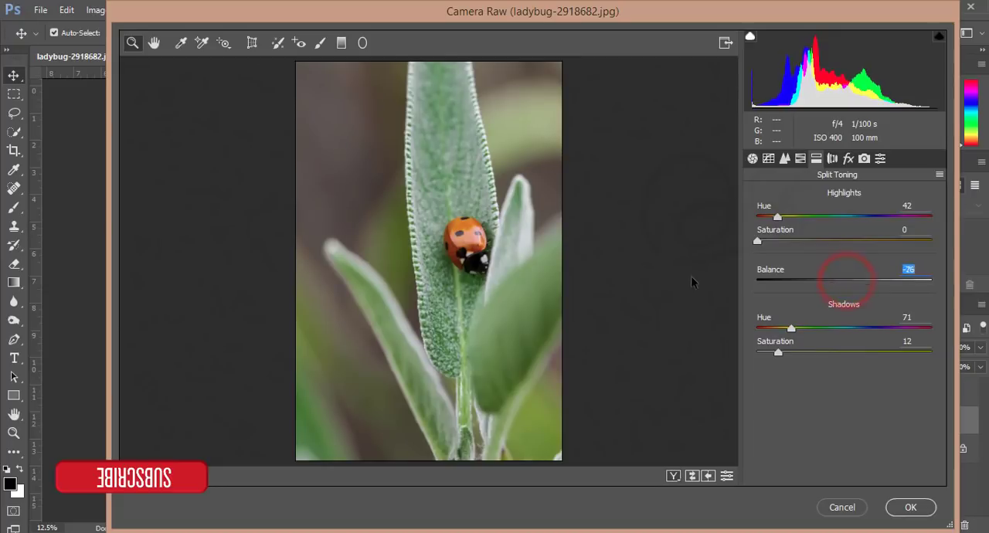
drag(777, 280, 805, 280)
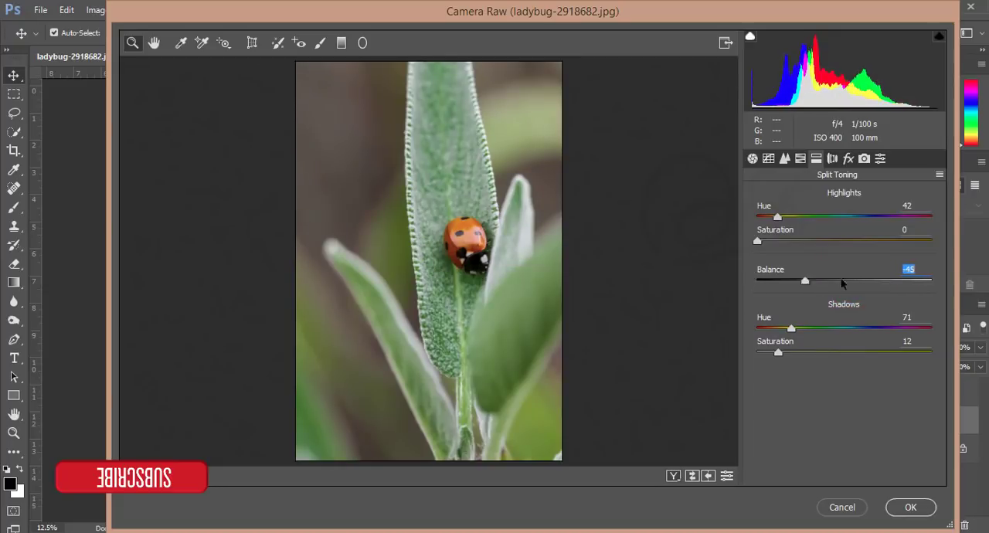
drag(805, 280, 868, 280)
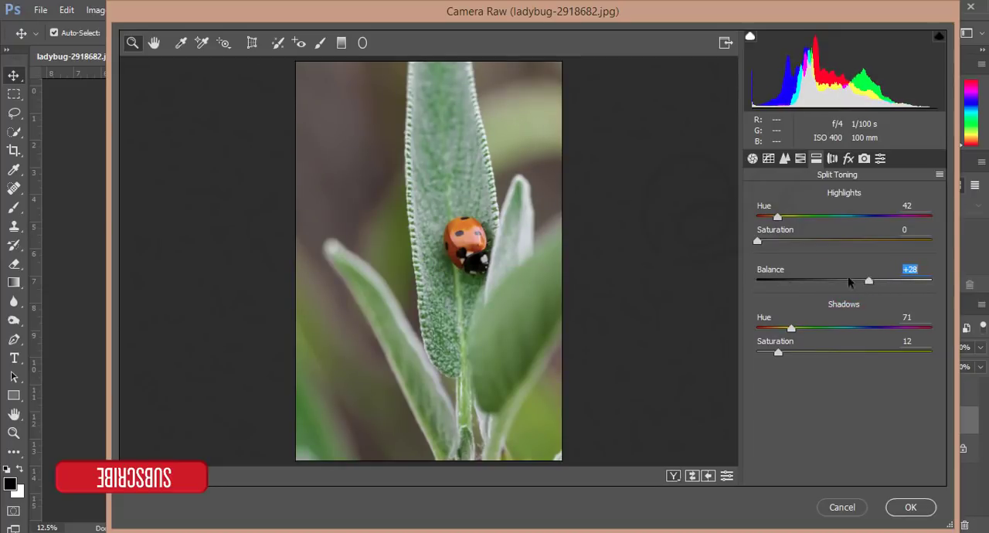
click(751, 158)
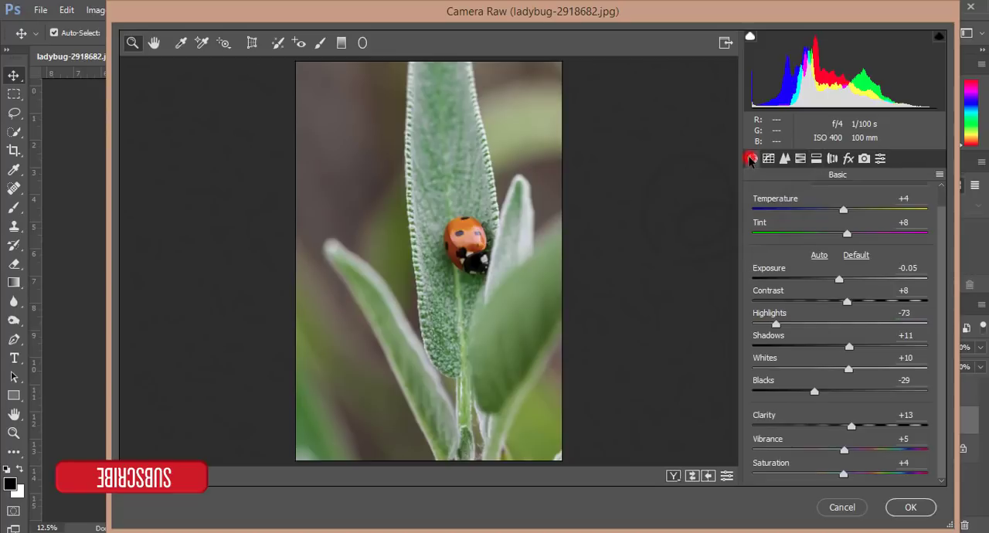
Step: In Basic raise Exposure to +0.20 and deepen Blacks to -53
drag(839, 278, 844, 279)
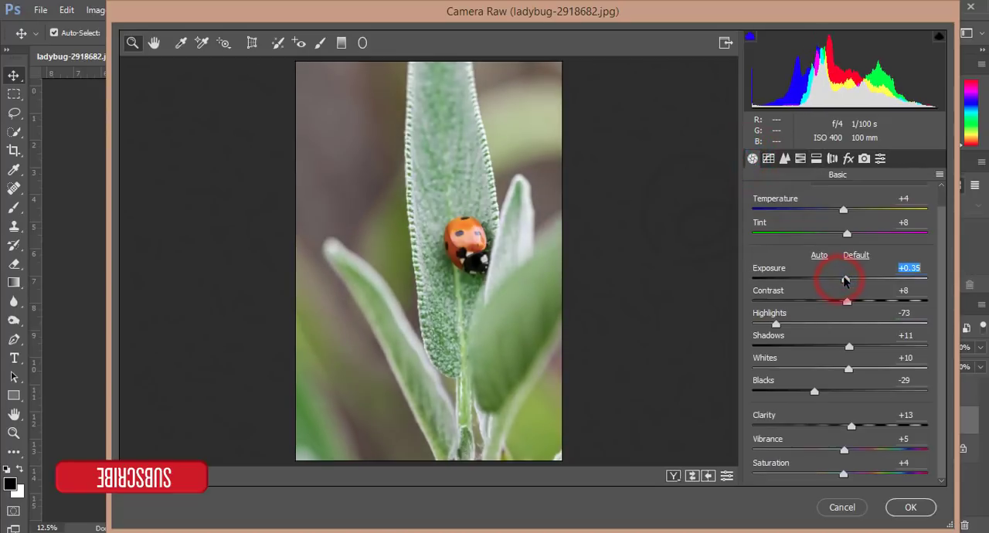
drag(815, 390, 792, 391)
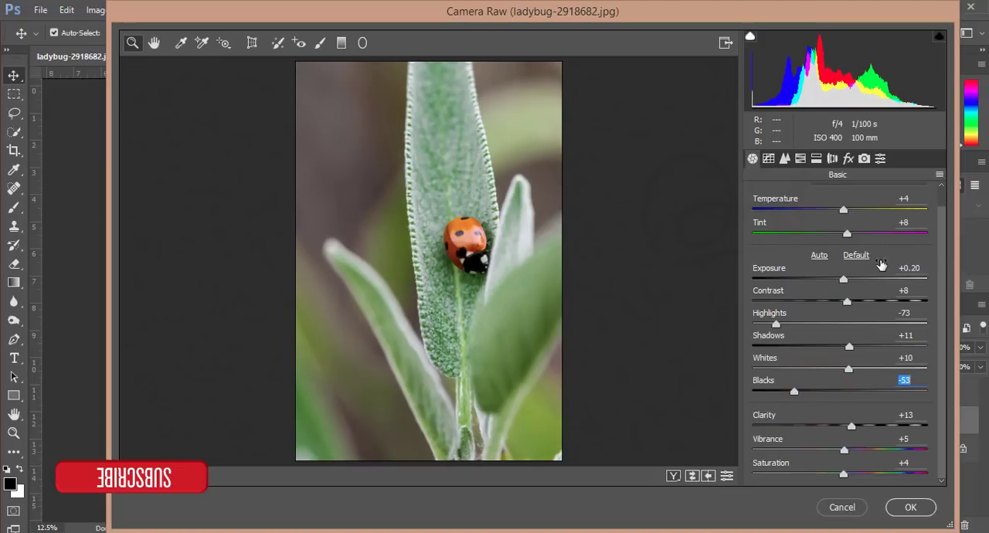
click(800, 158)
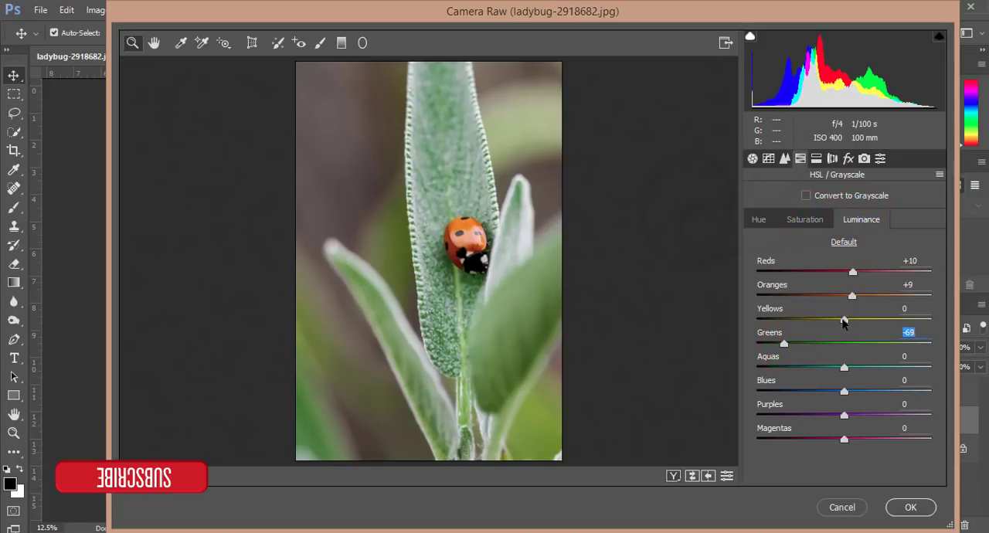
Step: Darken Yellows luminance to -21, then raise Dehaze to +27 in Effects
drag(844, 320, 825, 320)
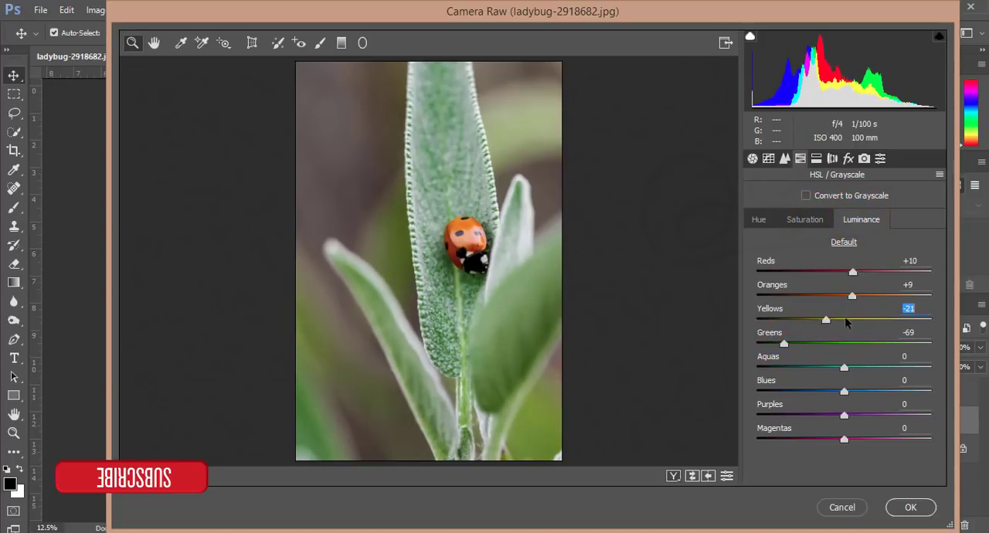
click(849, 158)
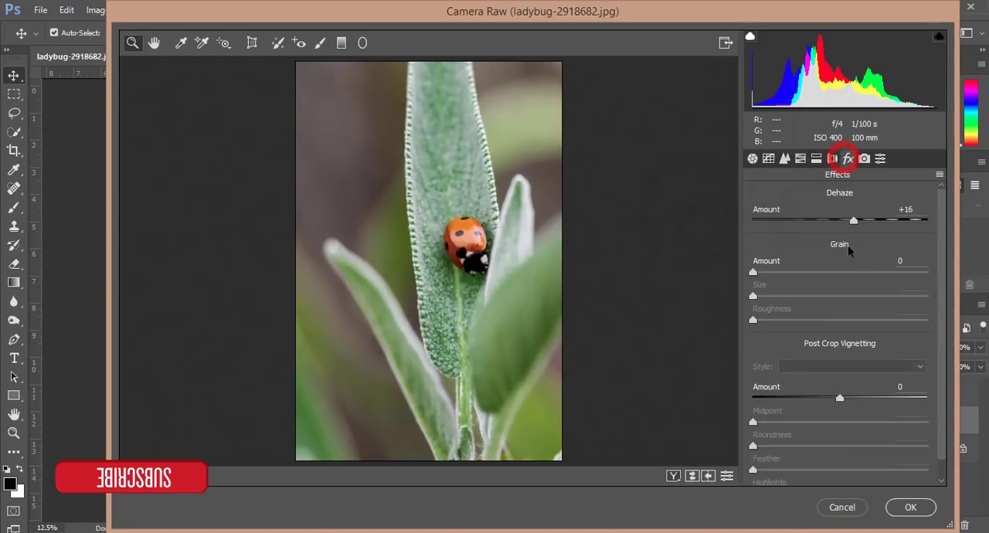
drag(840, 397, 829, 397)
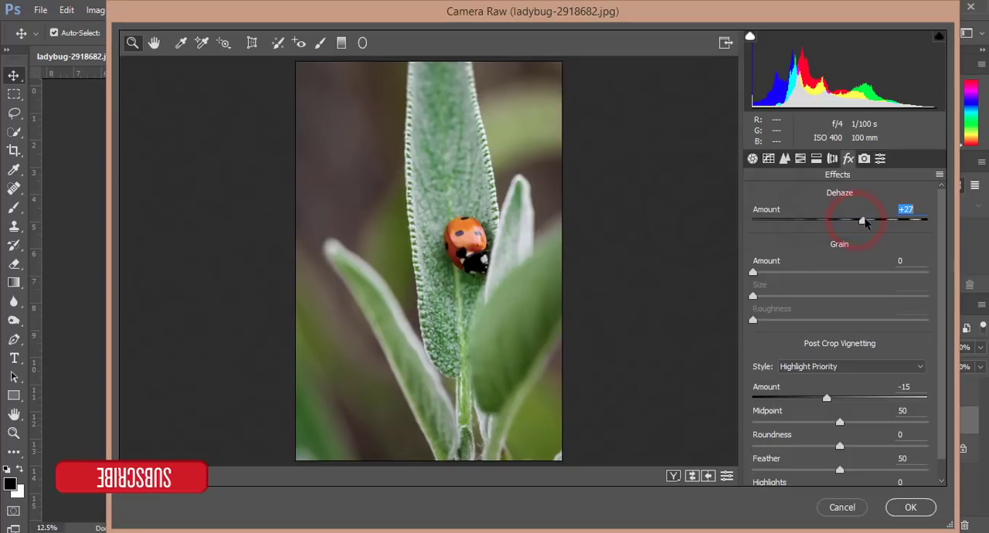
mouse_move(944, 182)
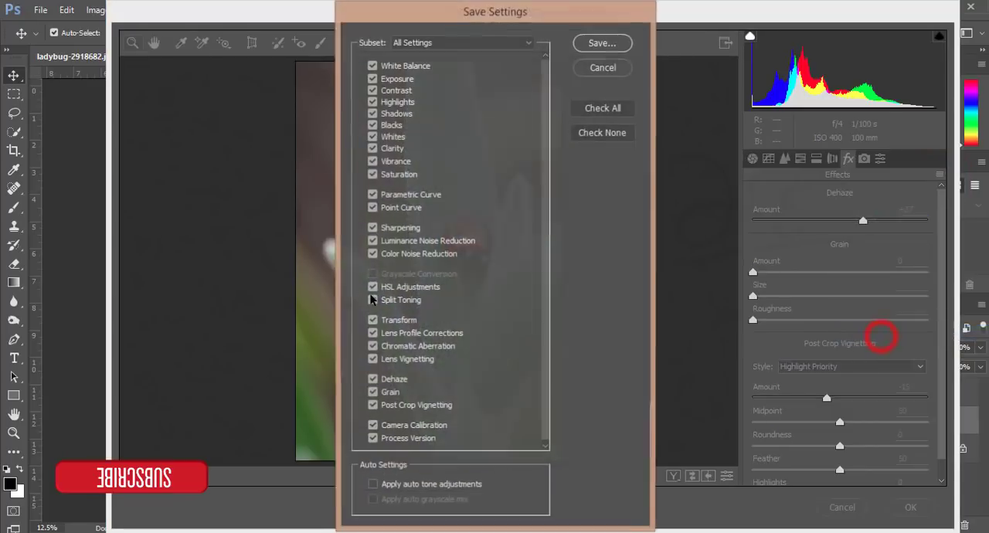
Step: Save all Camera Raw adjustments as an .xmp settings preset file
click(601, 43)
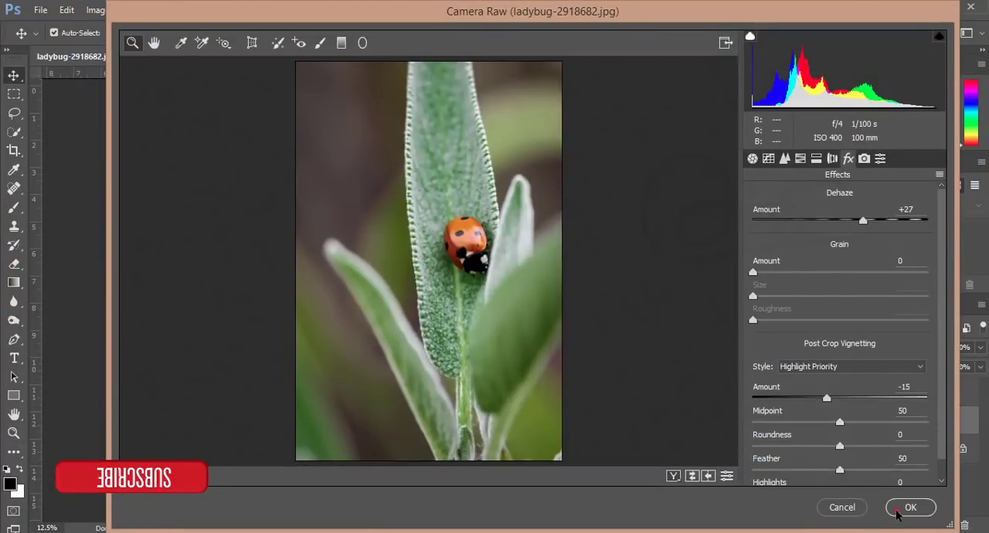
Step: Commit the Camera Raw edits and hide the Background copy 2 layer to reveal the faded original
click(910, 508)
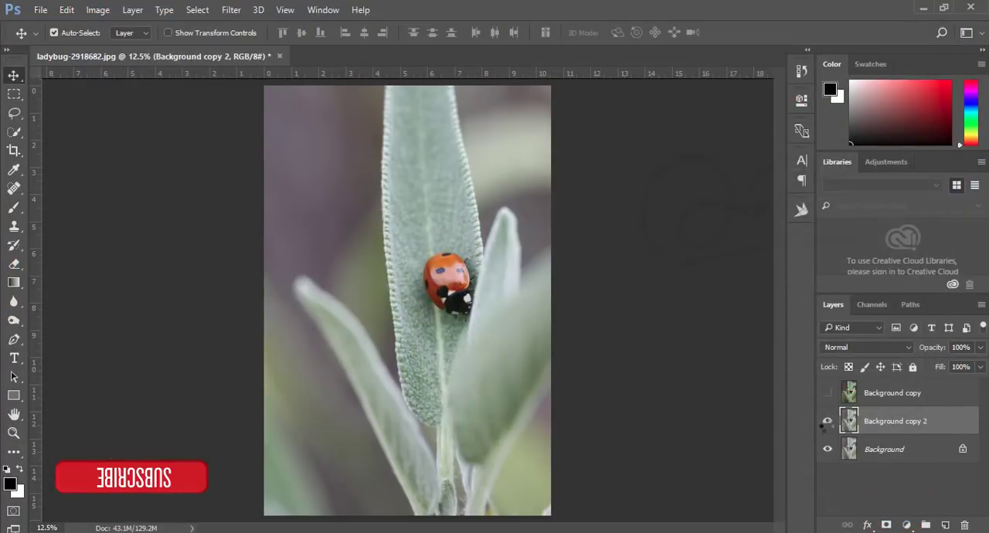
click(827, 421)
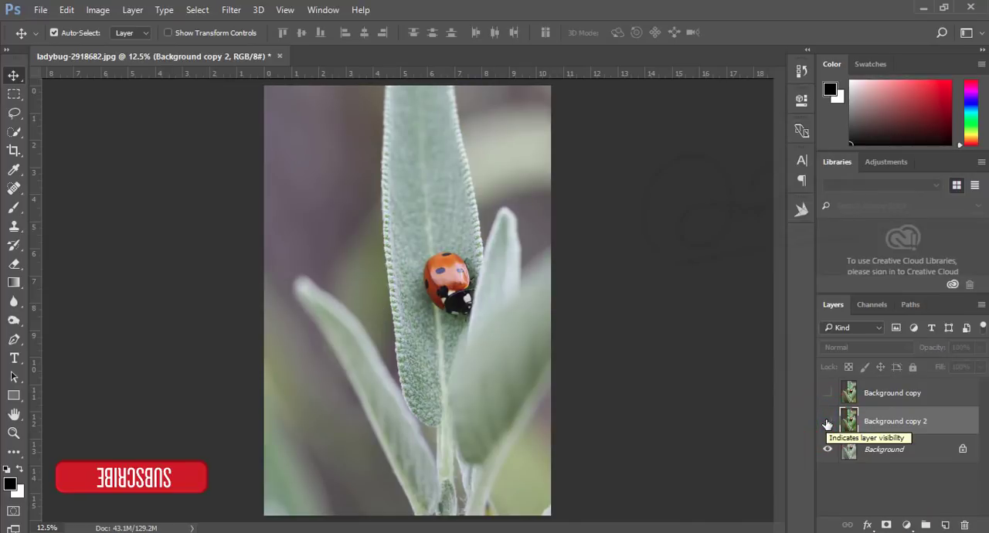
click(828, 421)
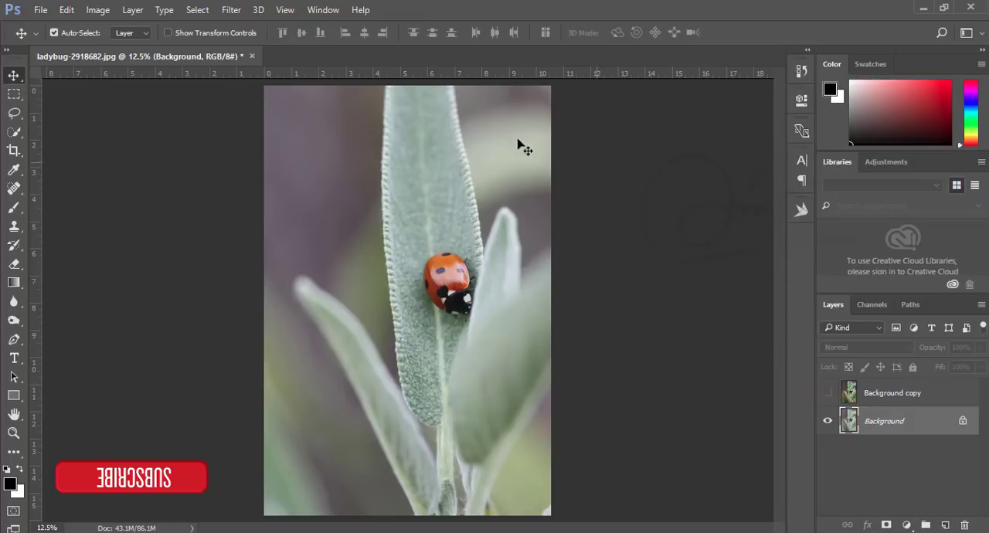
Step: Start the Camera Raw Filter on the Background layer and choose Load Settings from its menu
click(231, 10)
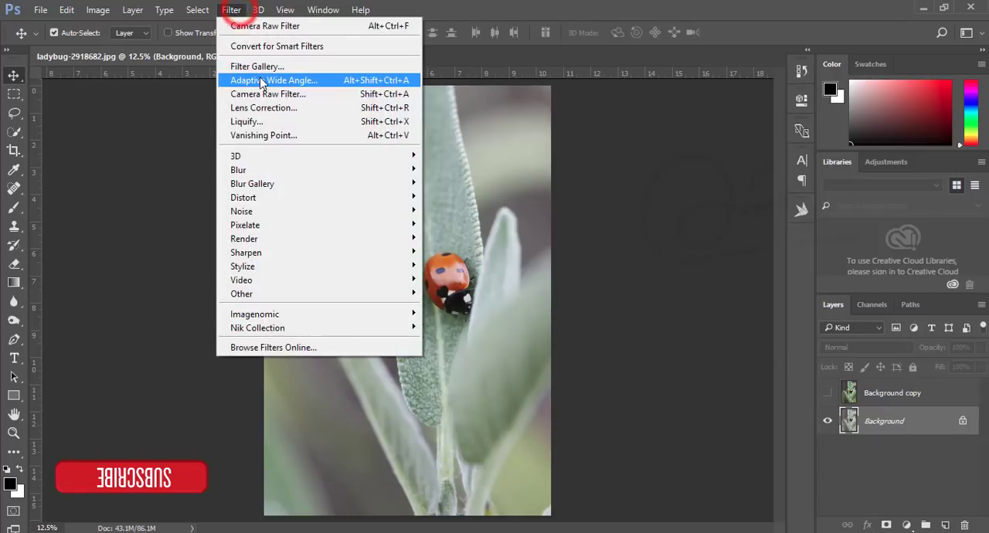
click(267, 93)
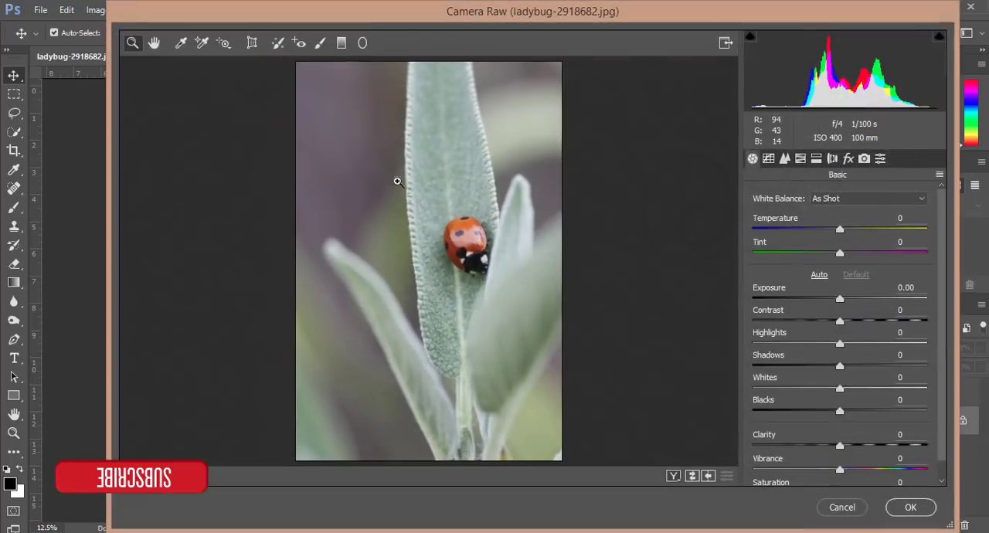
click(940, 173)
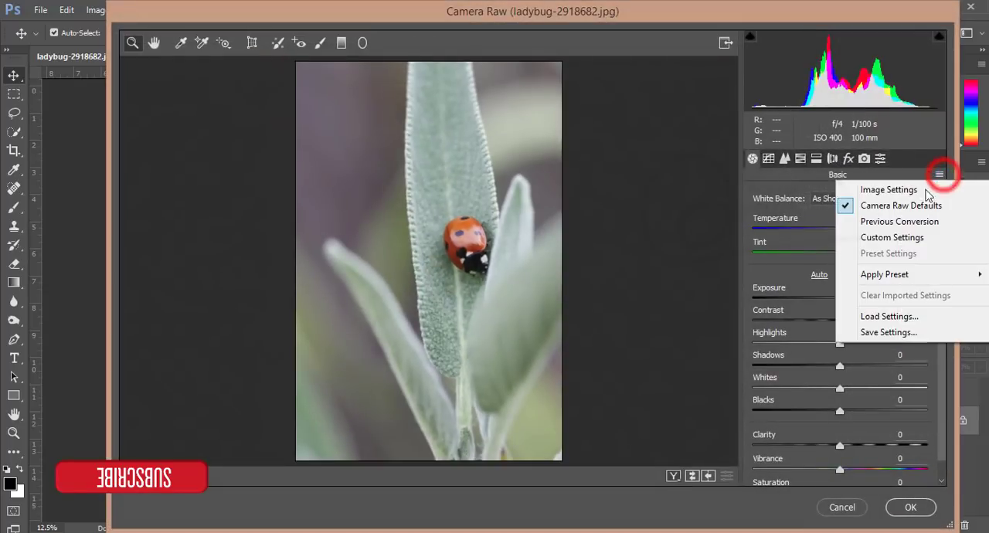
click(888, 316)
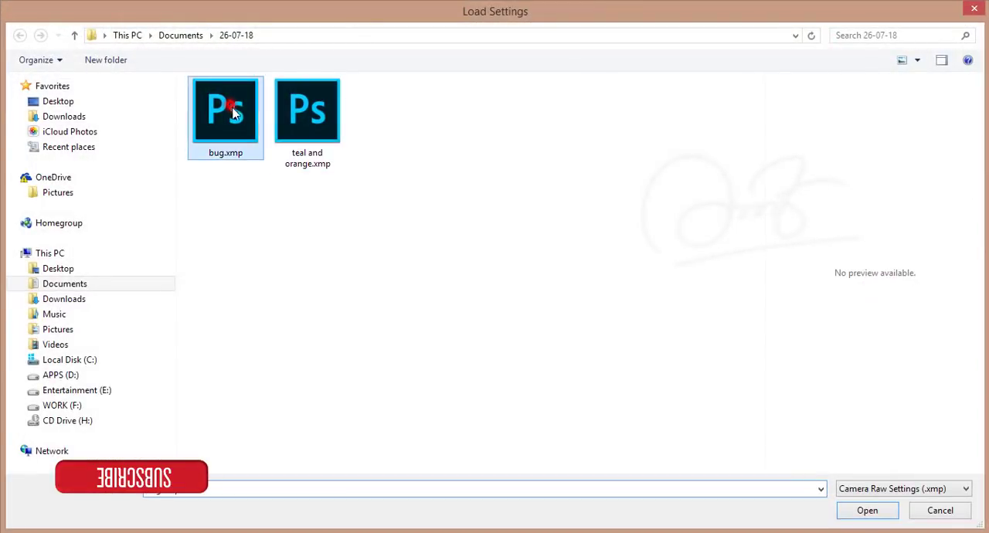
Step: Load the bug.xmp preset and apply it to the photo
click(867, 510)
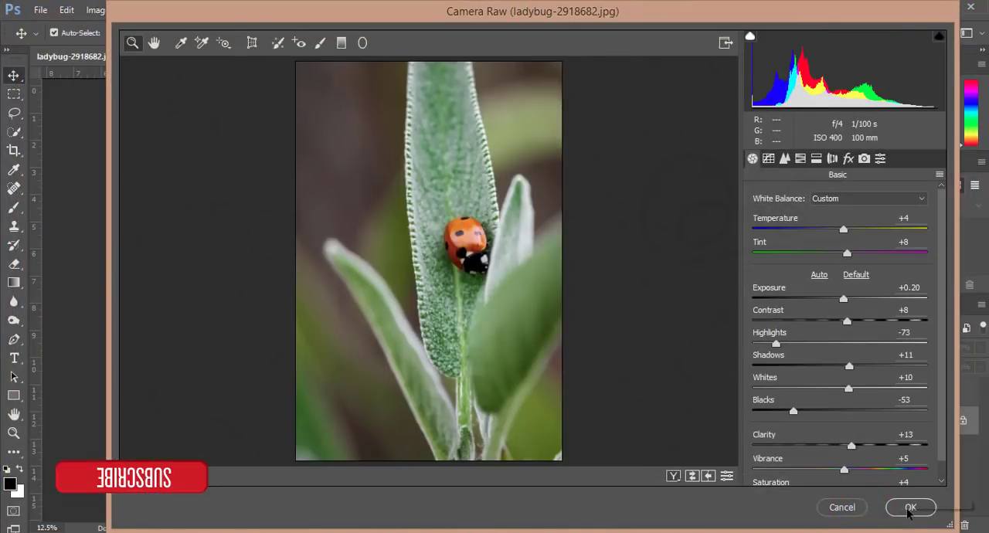
click(910, 508)
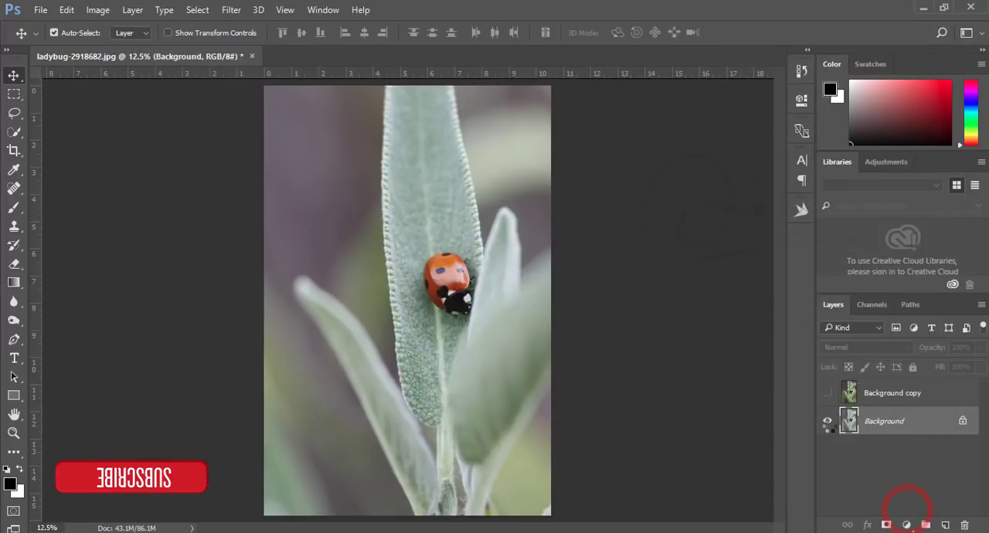